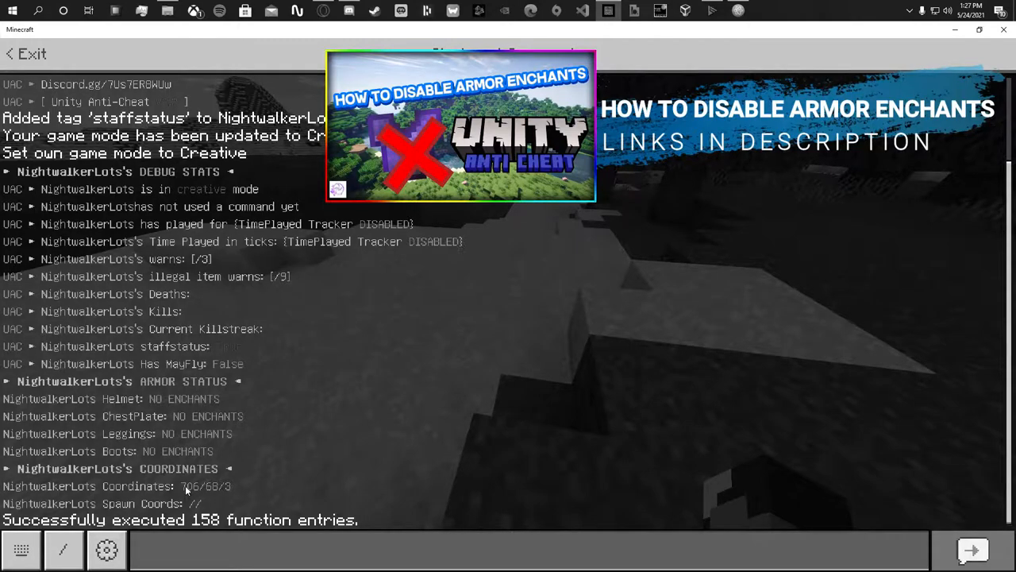
pyautogui.moveTo(302, 442)
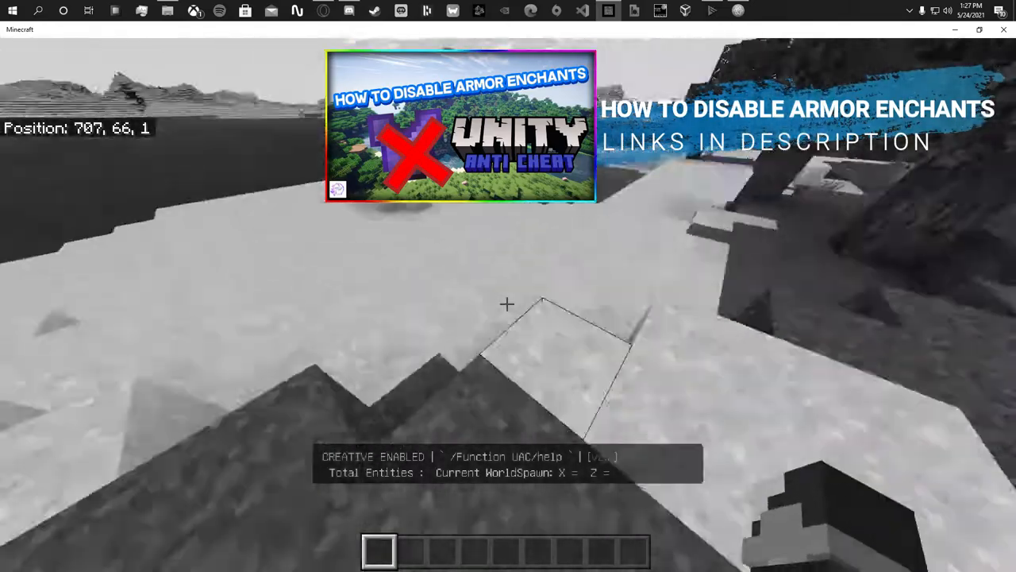
# Dismiss the anti-cheat debug chat readout and return to the game
pyautogui.press('e')
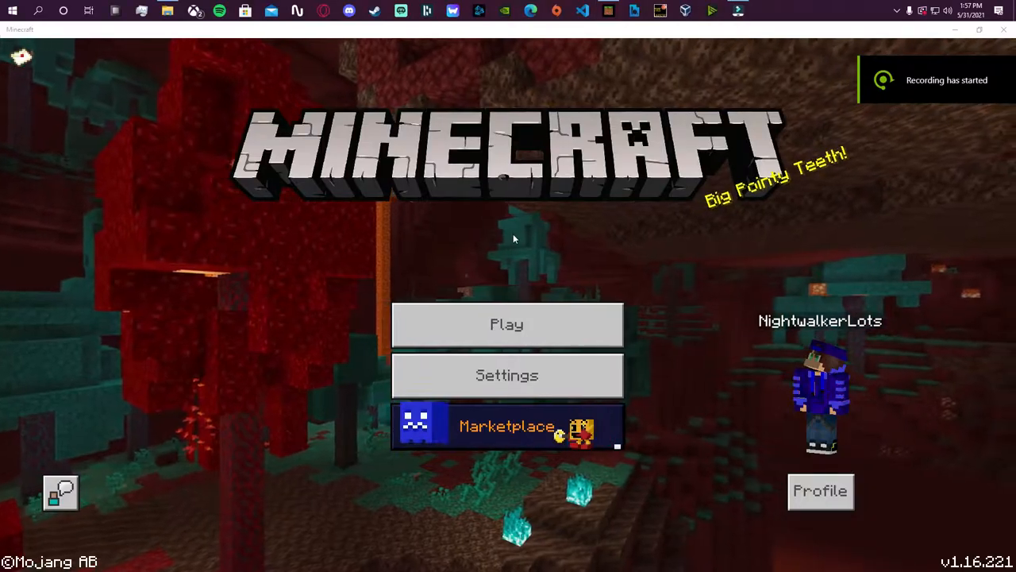
pyautogui.moveTo(676, 288)
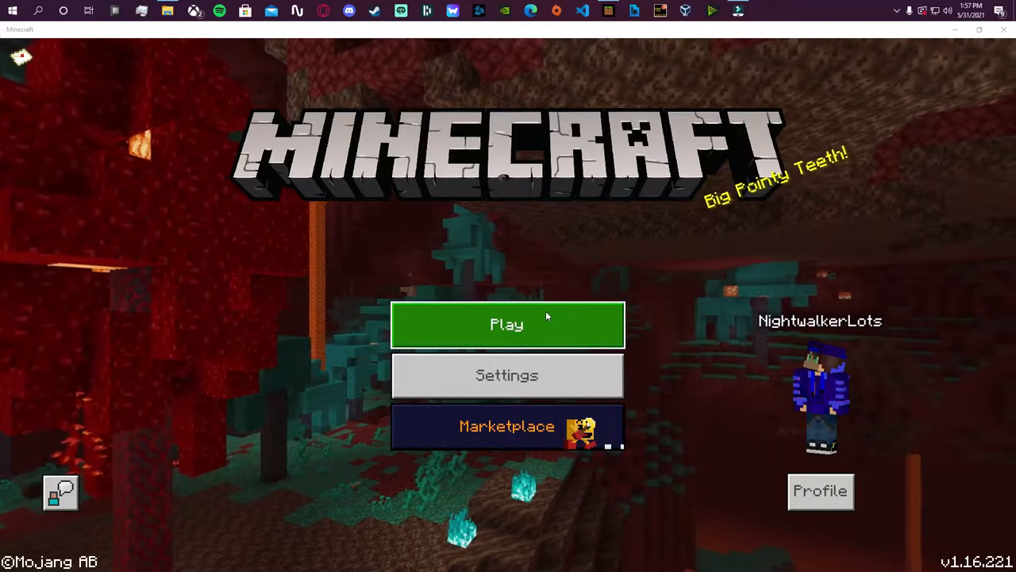
# Delete the only saved world from Storage, confirm, and go back to the main menu
pyautogui.click(507, 324)
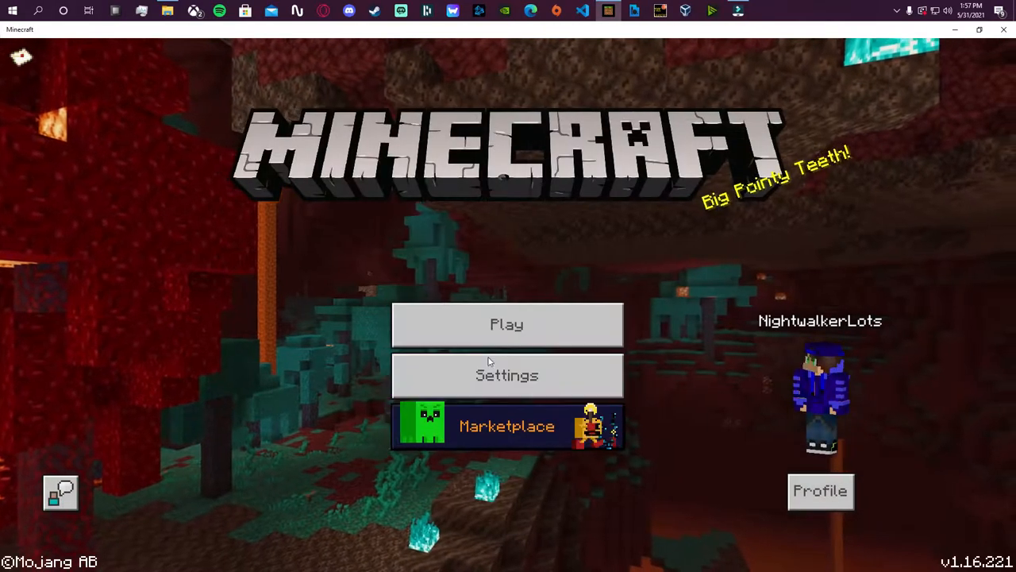
pyautogui.click(506, 375)
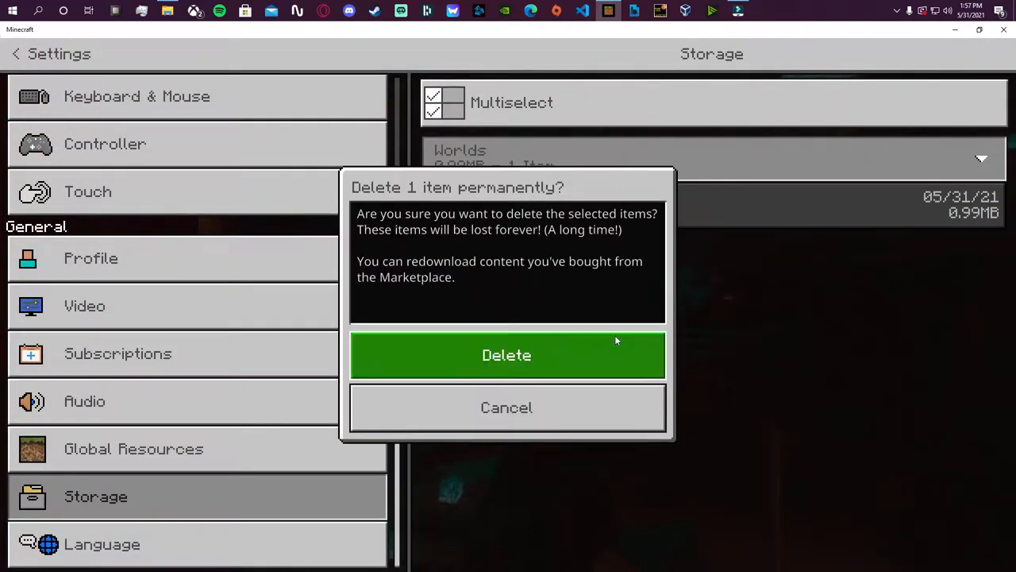
pyautogui.click(507, 355)
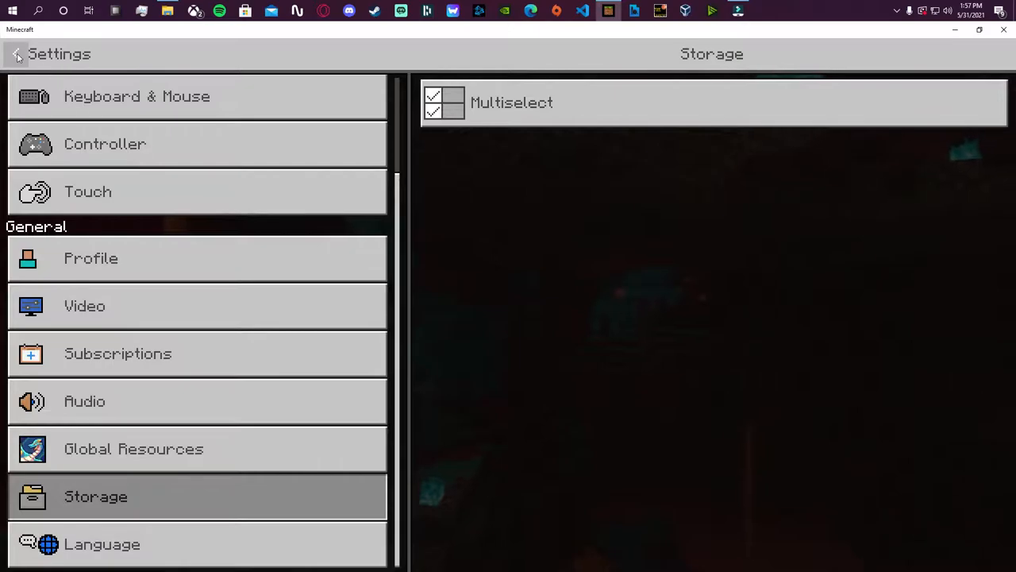
pyautogui.click(18, 54)
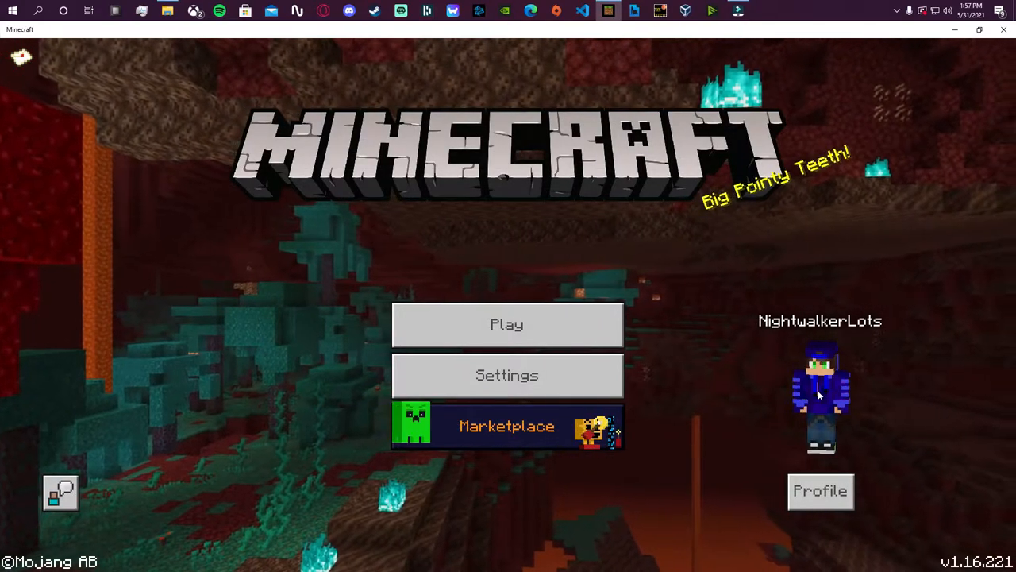
# Start creating a new world from the Play screen
pyautogui.click(506, 324)
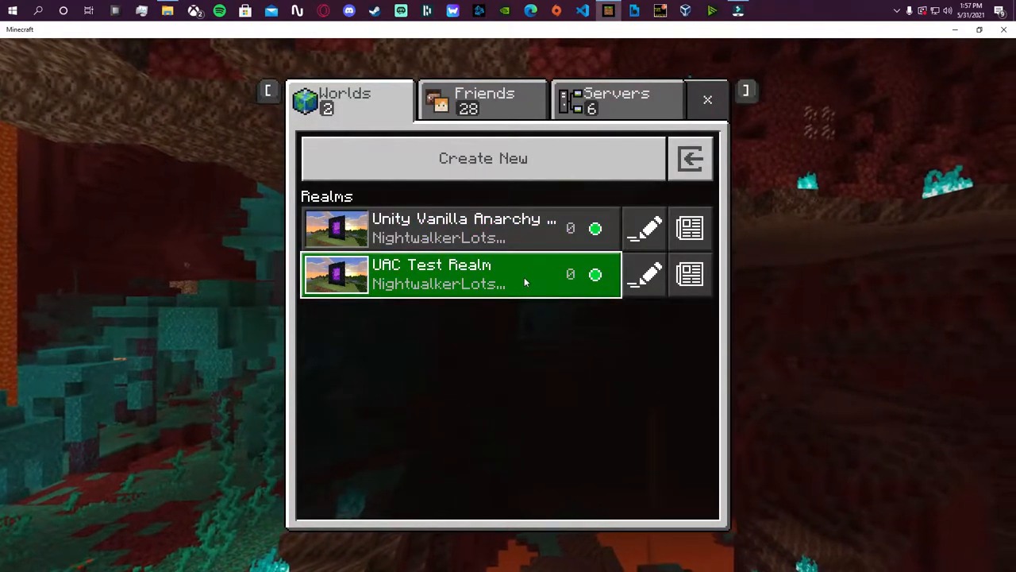
pyautogui.moveTo(645, 274)
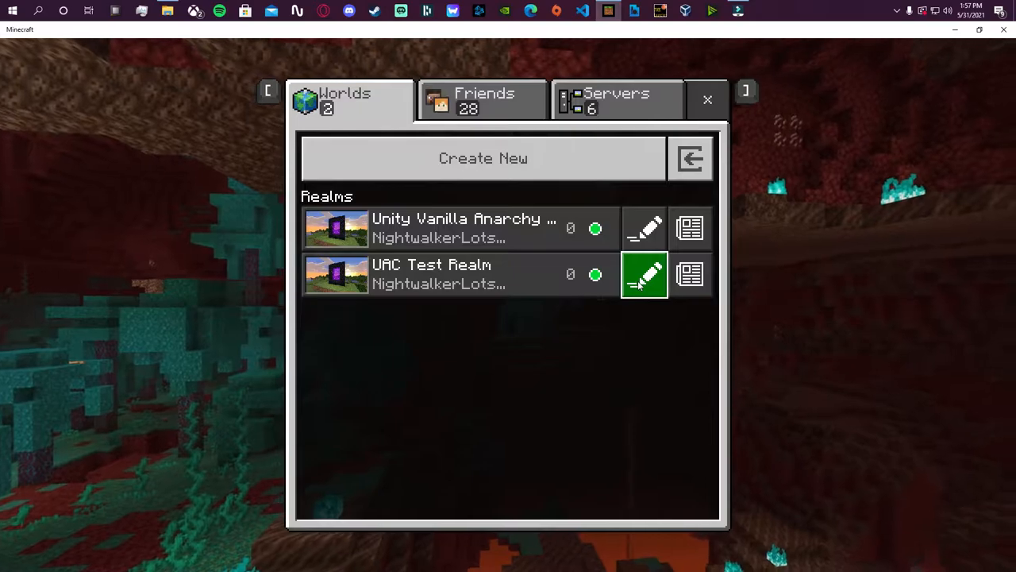
pyautogui.click(706, 99)
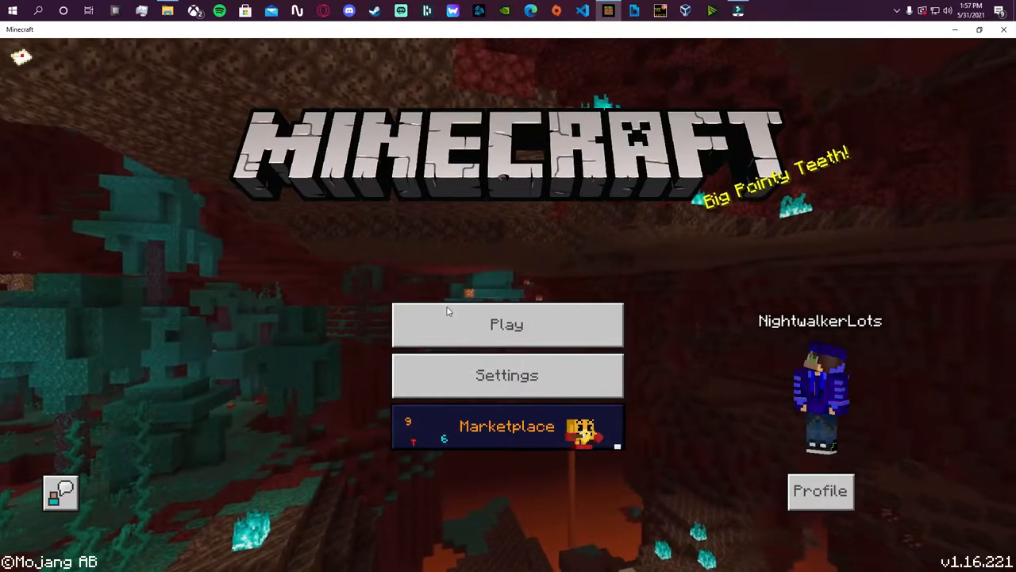
pyautogui.click(507, 324)
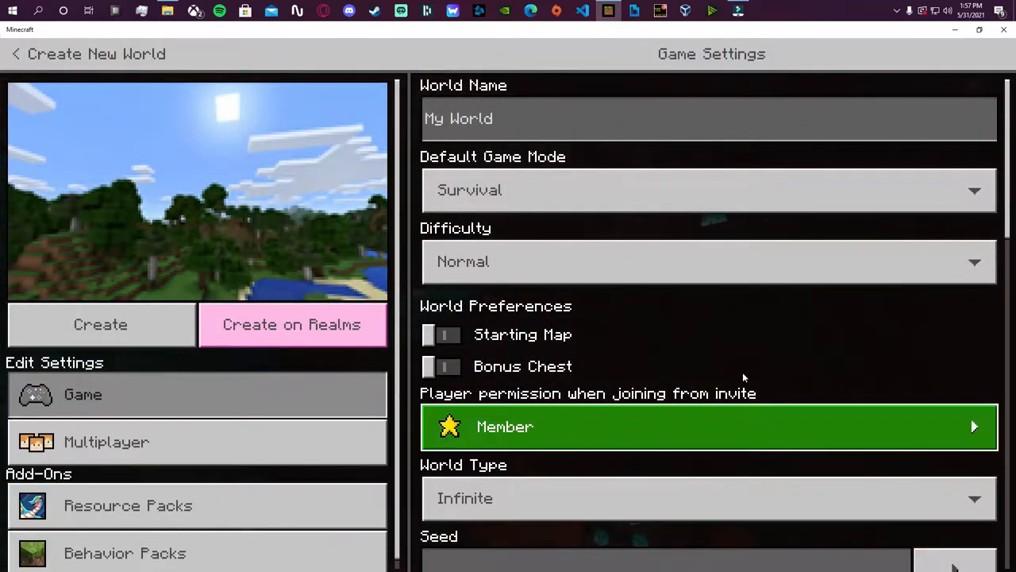
# Enable cheats and all experimental features including GameTest Framework, then create the world
pyautogui.scroll(-3)
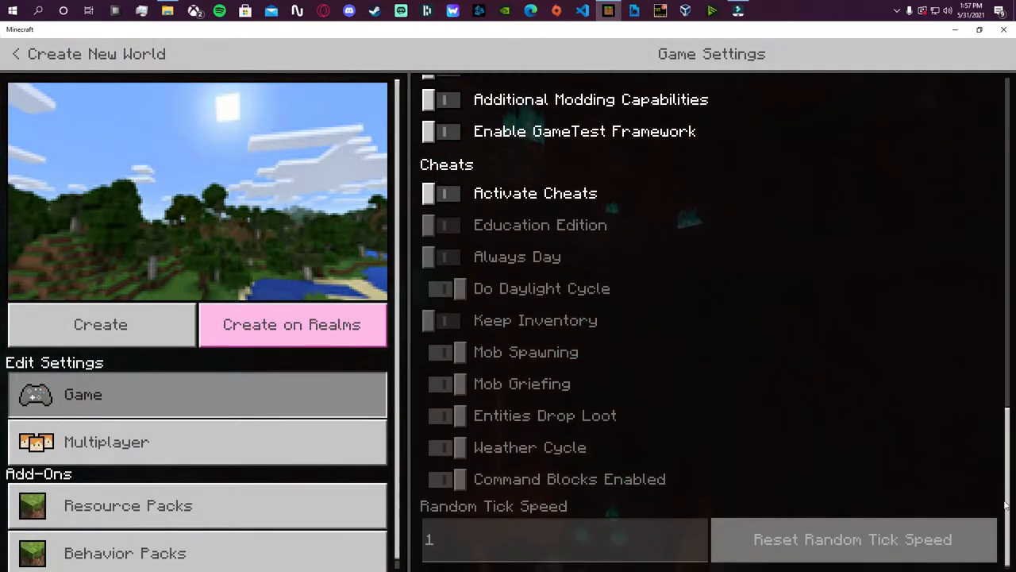
pyautogui.scroll(3)
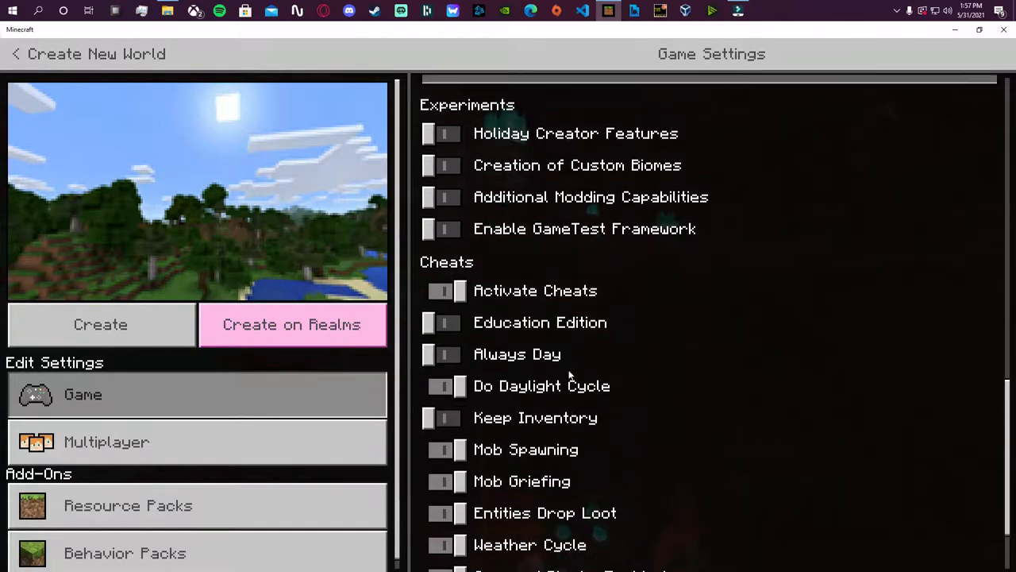
pyautogui.click(442, 229)
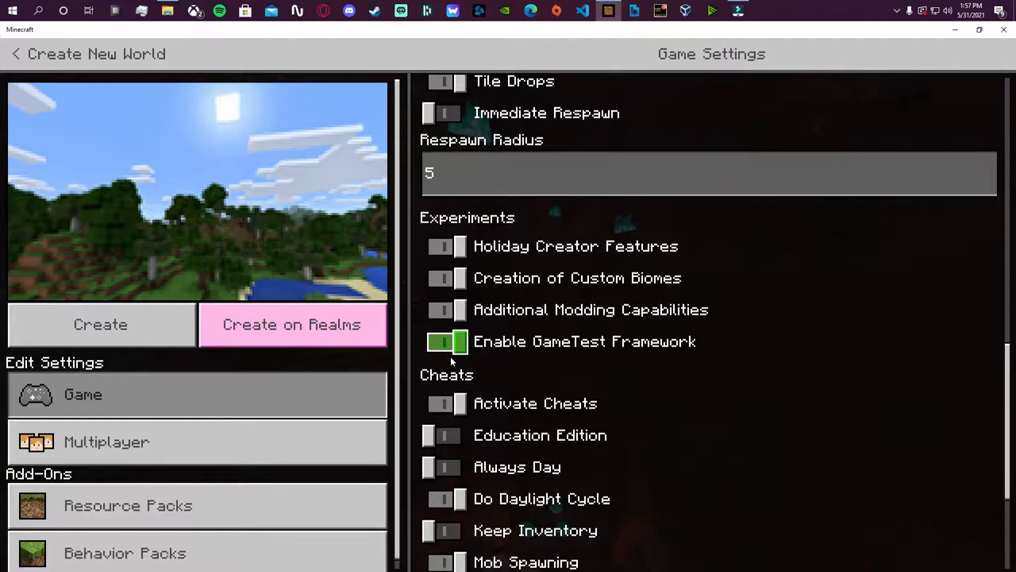
pyautogui.click(447, 342)
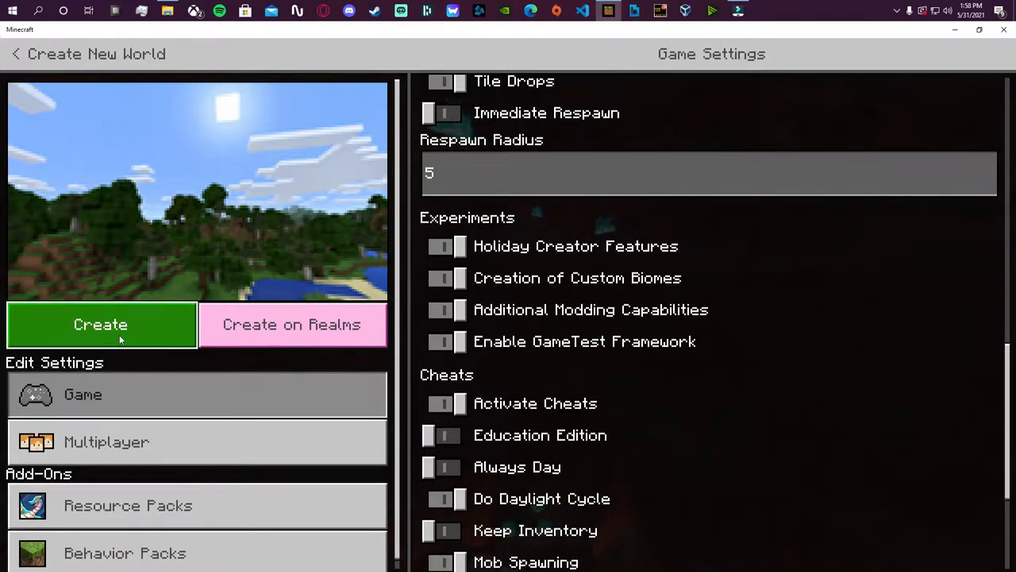
pyautogui.click(101, 324)
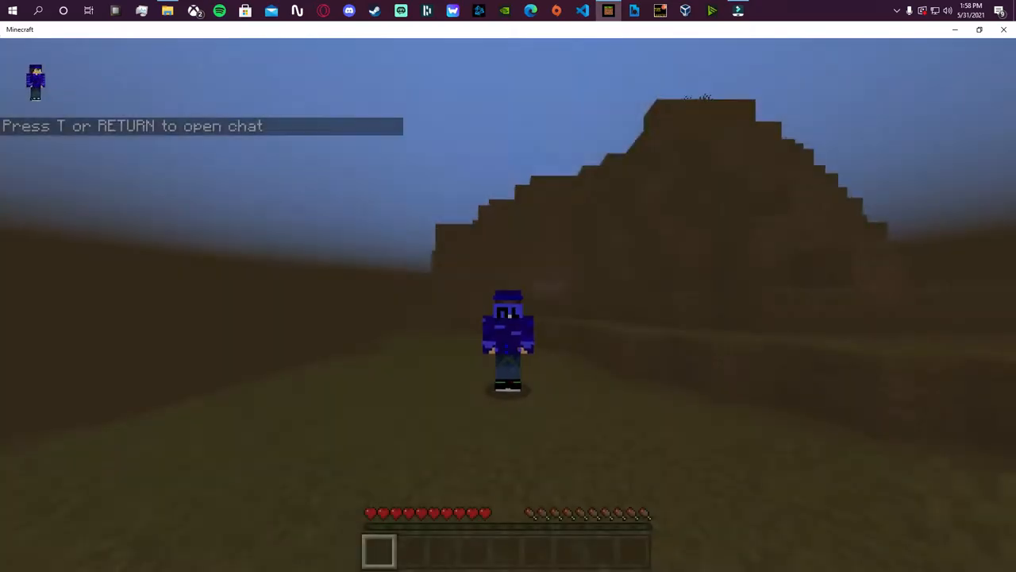
# Leave the new world back to the worlds list, which now shows My World
pyautogui.press('Escape')
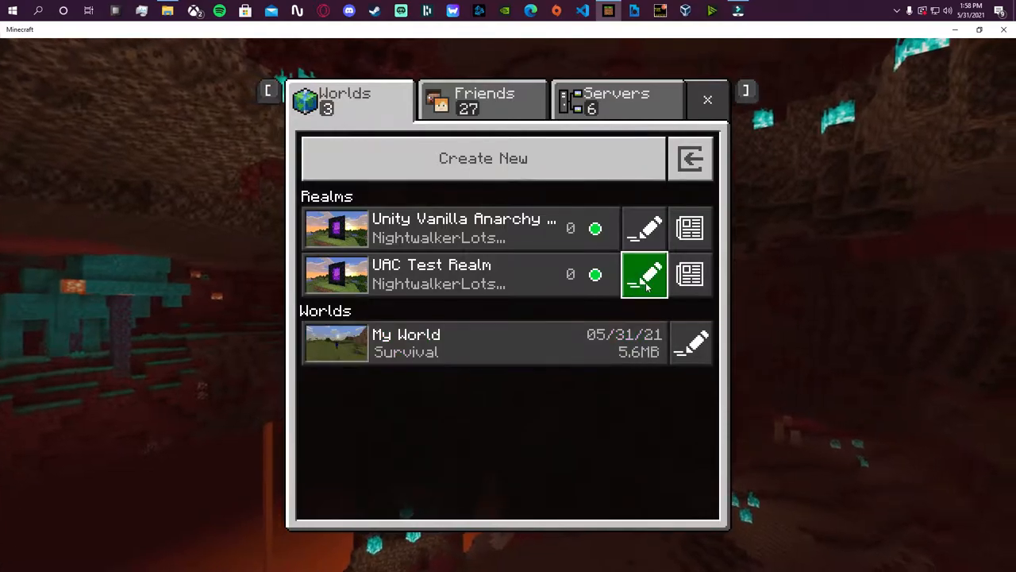
# Replace the UAC Test Realm's world with My World via Replace World and Confirm
pyautogui.click(461, 274)
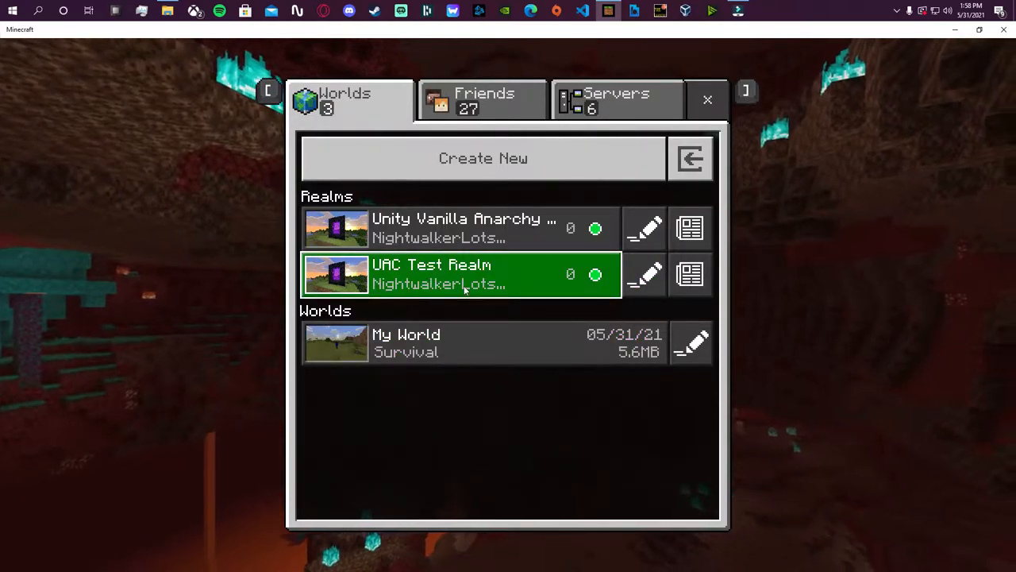
pyautogui.moveTo(645, 275)
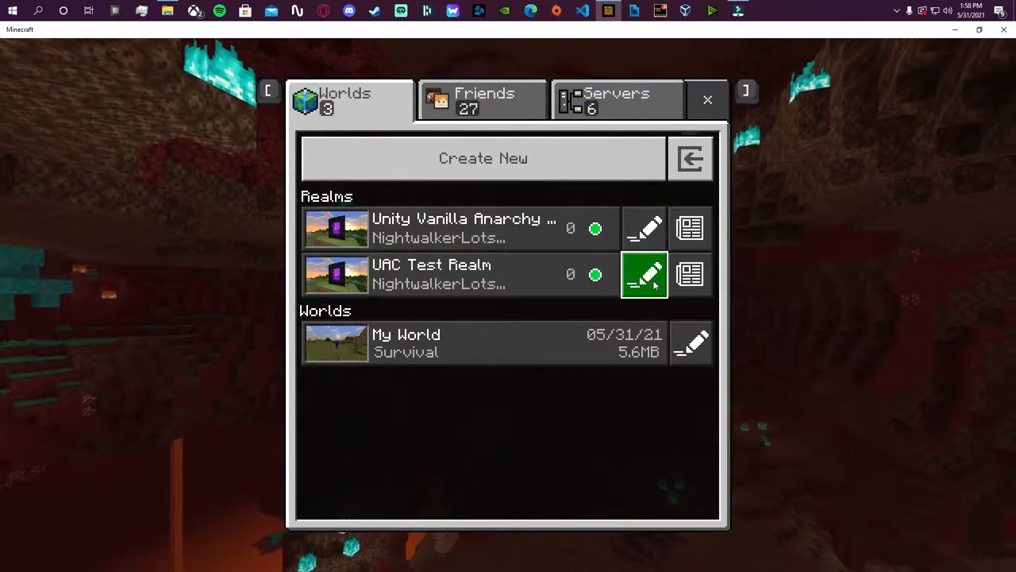
pyautogui.click(644, 275)
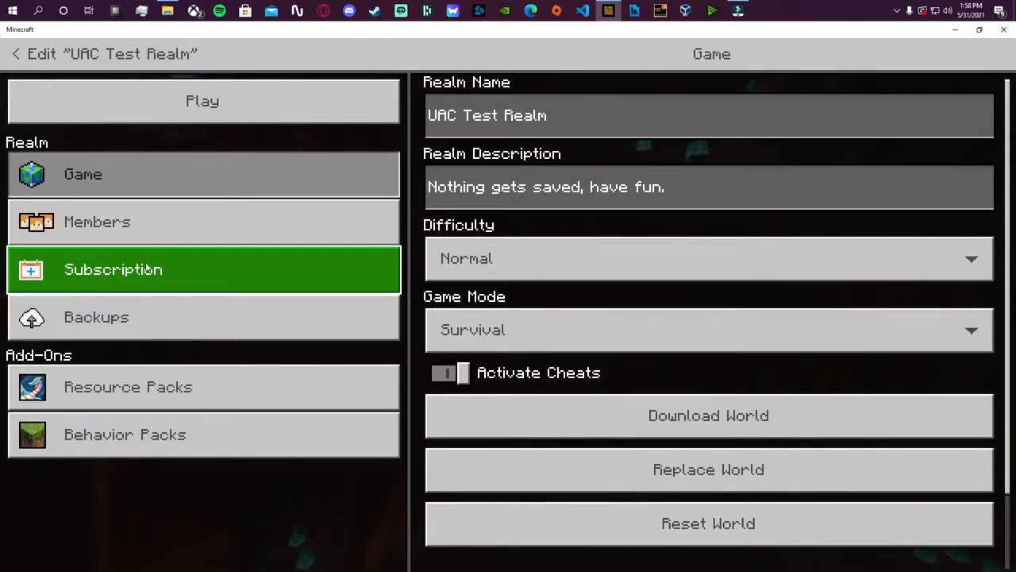
pyautogui.click(708, 469)
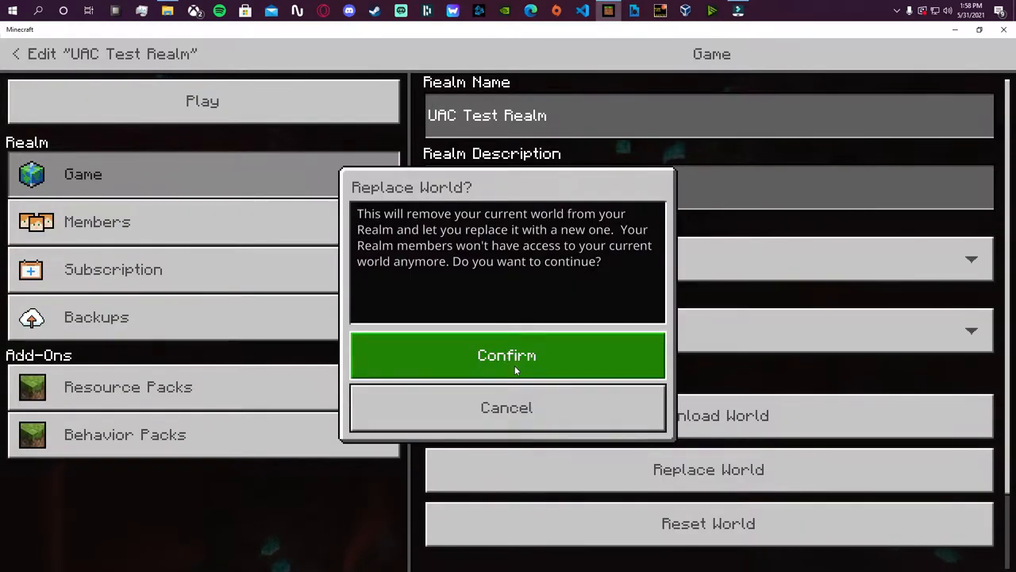
pyautogui.click(507, 355)
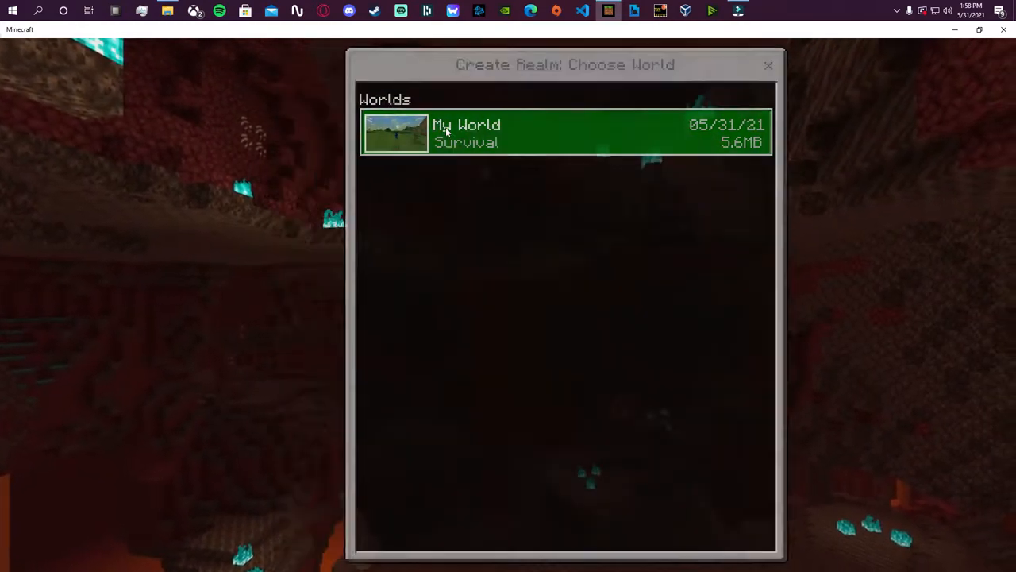
pyautogui.click(565, 132)
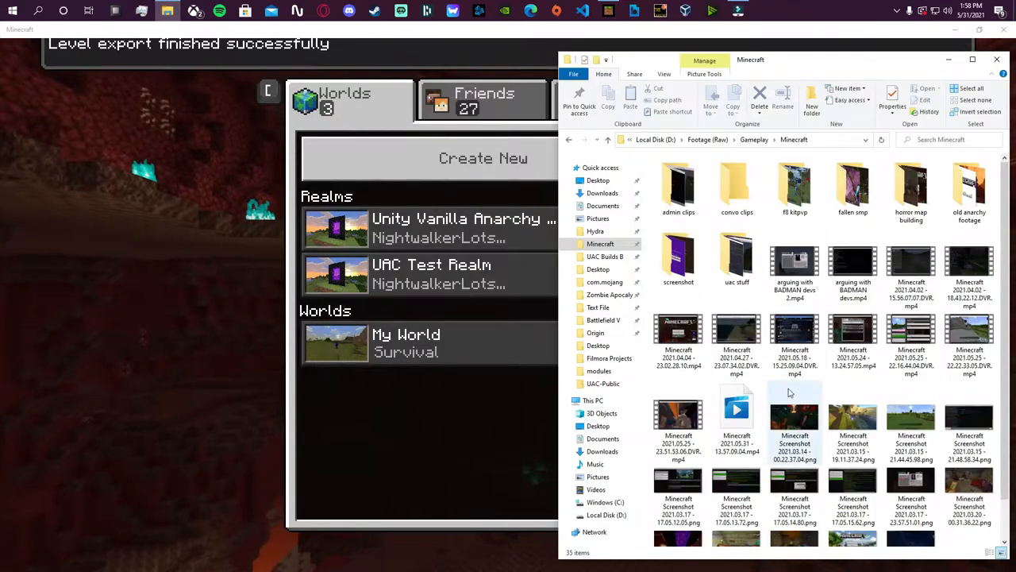
# Import the Unity Anticheat Public .mcpack into Minecraft from File Explorer
pyautogui.click(595, 230)
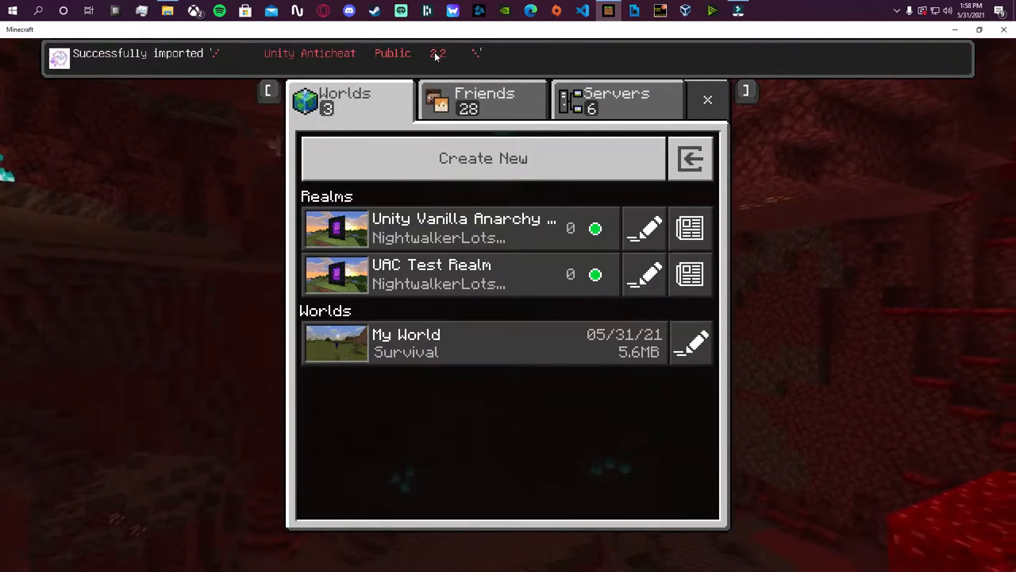
pyautogui.moveTo(690, 274)
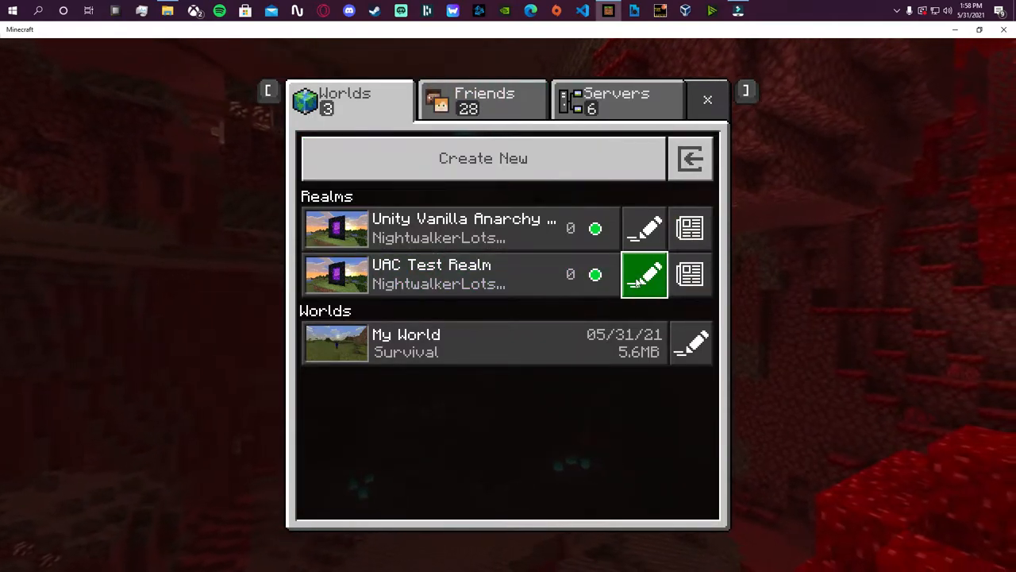
# Review the UAC Test Realm's active behavior packs in its settings and join the realm
pyautogui.click(644, 274)
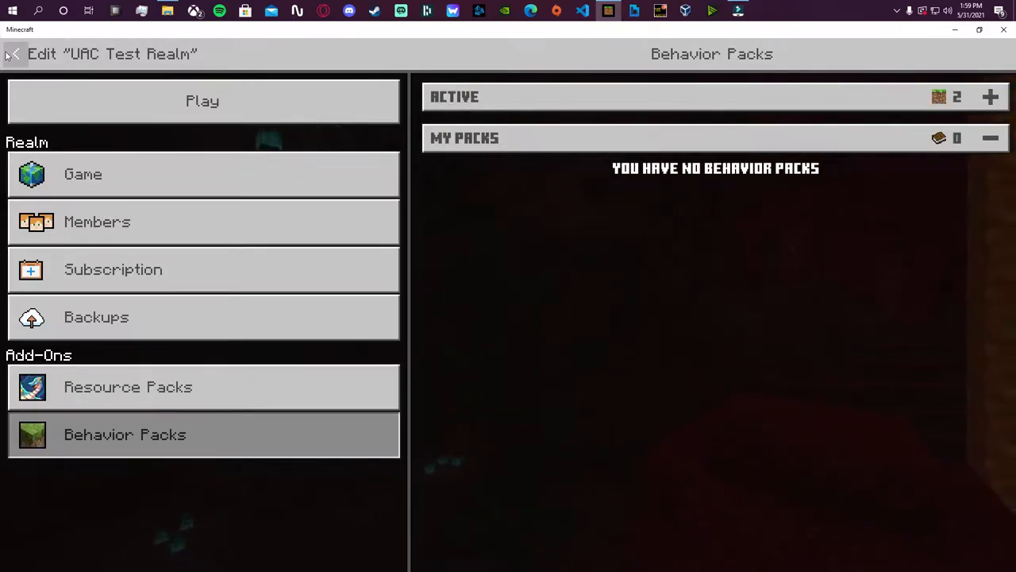
pyautogui.click(13, 53)
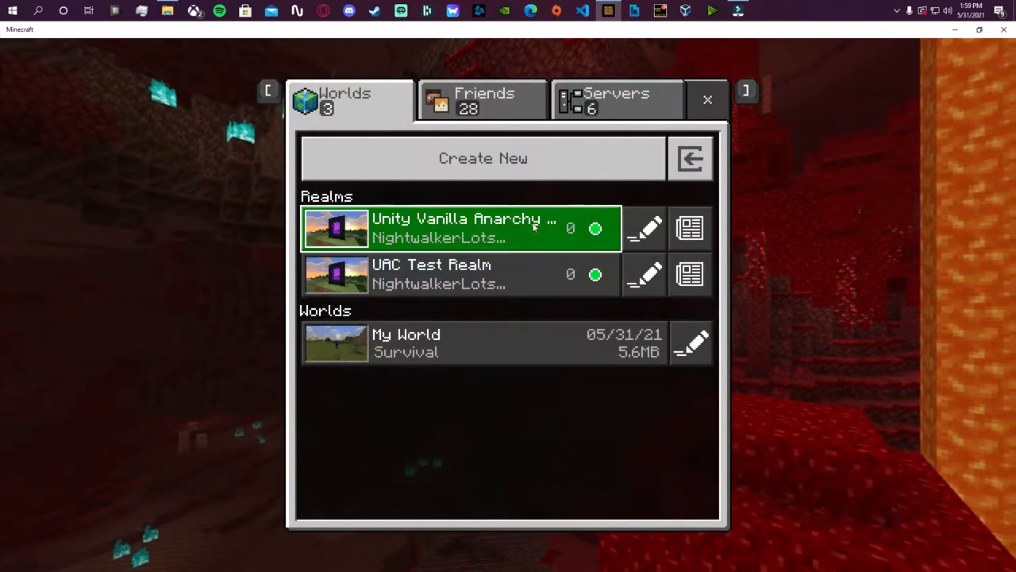
pyautogui.moveTo(483, 158)
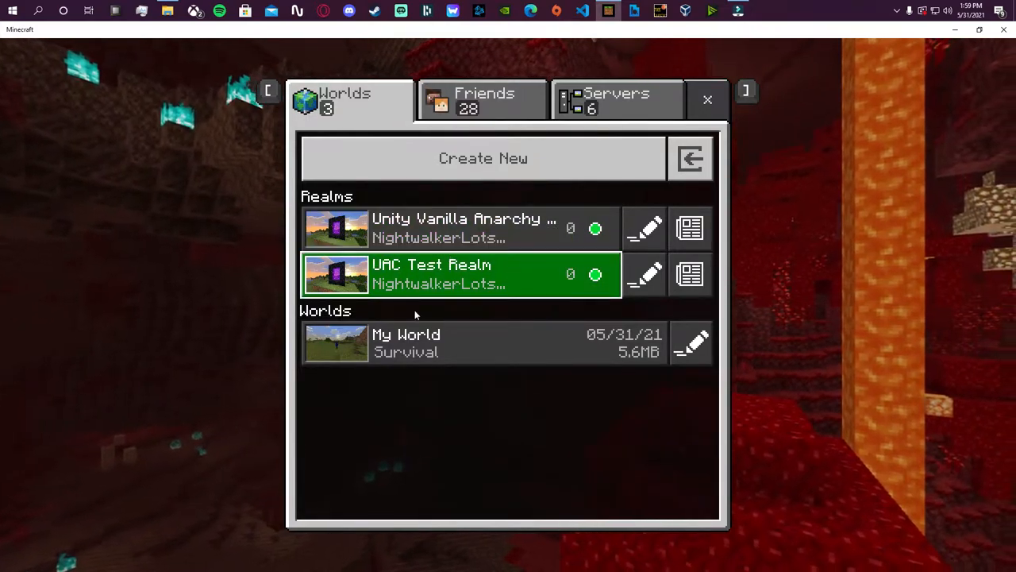
pyautogui.moveTo(645, 274)
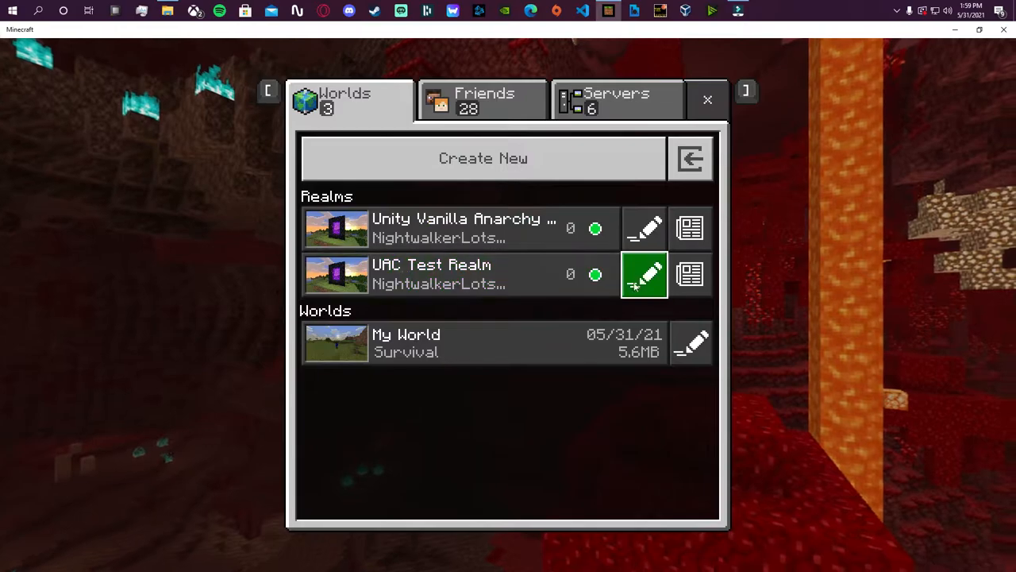
pyautogui.click(644, 274)
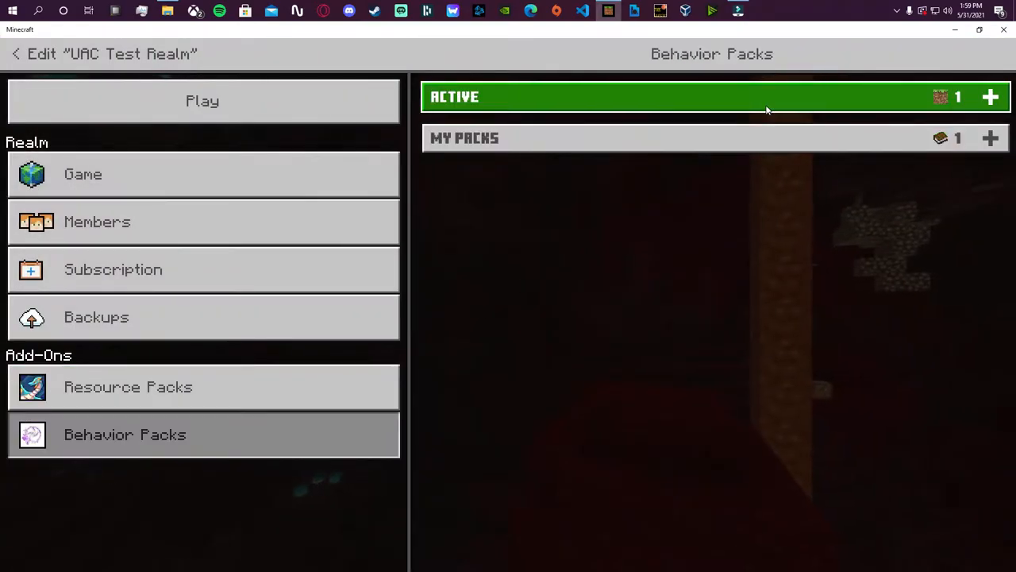
pyautogui.click(715, 96)
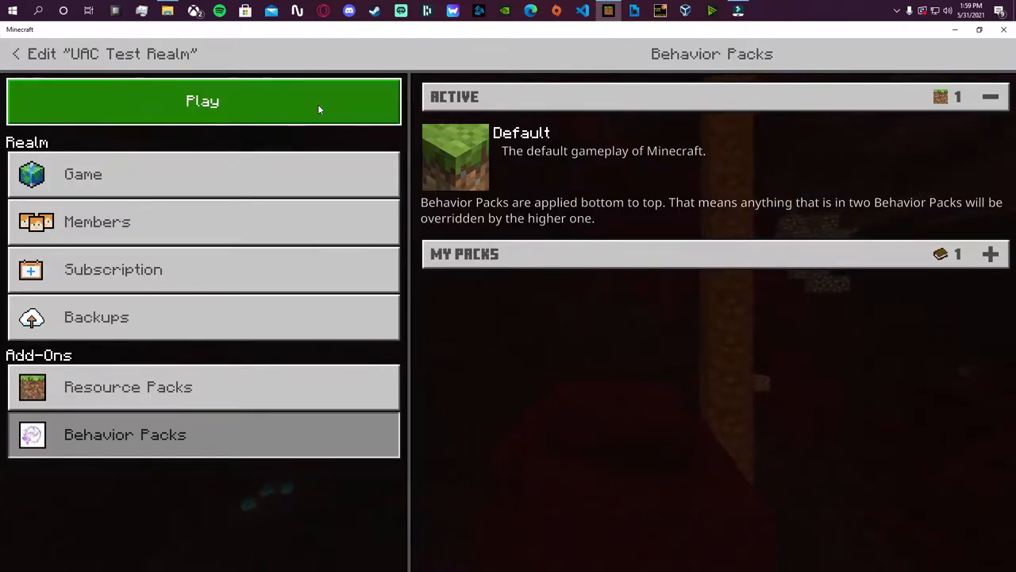
pyautogui.click(203, 101)
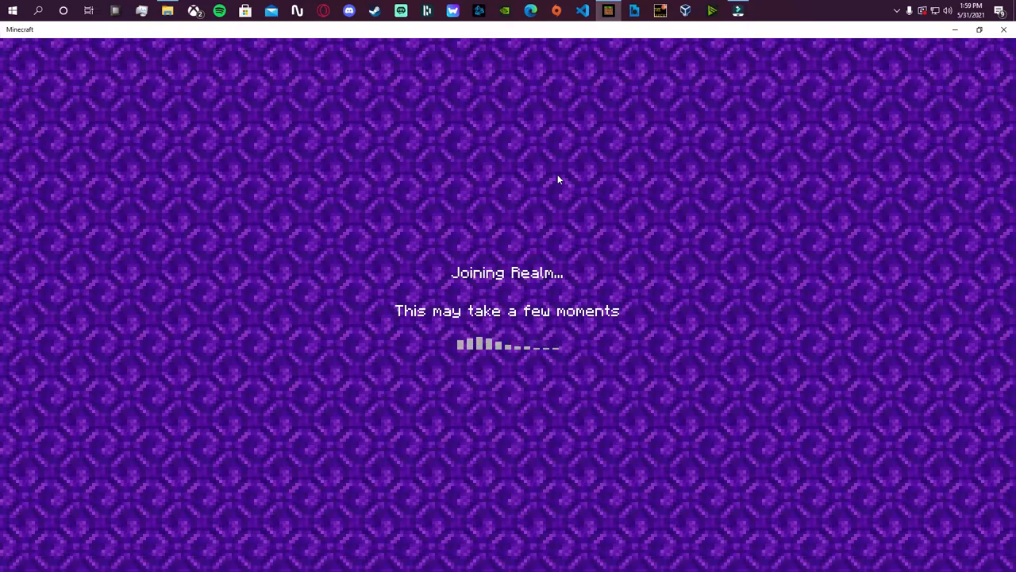
pyautogui.moveTo(639, 263)
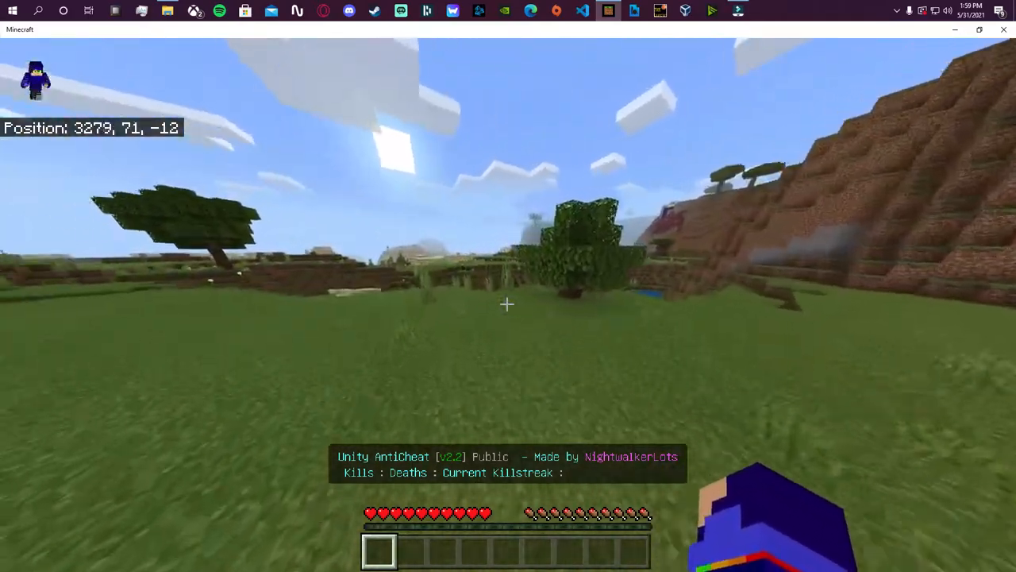
# Pause and resume the game, then bring up chat with the command list
pyautogui.press('Escape')
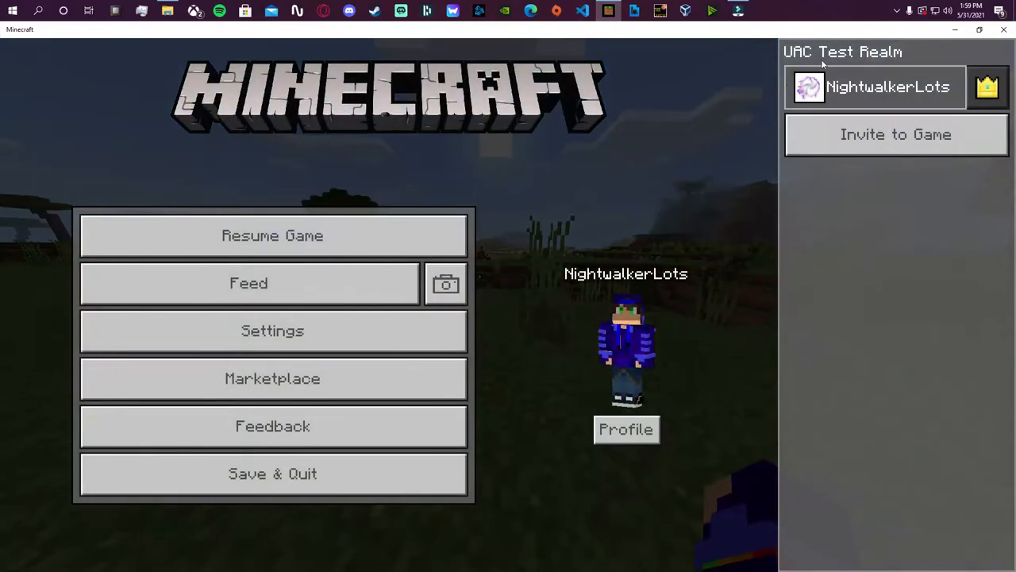
pyautogui.click(272, 235)
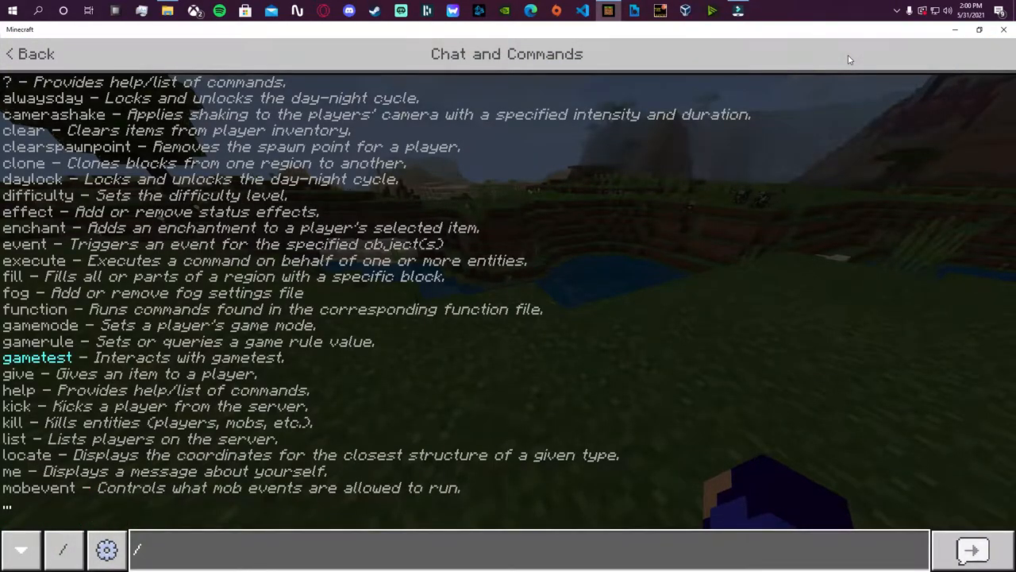
# Run /tag @s add staffstatus on yourself and start a new command
pyautogui.write('tag @s')
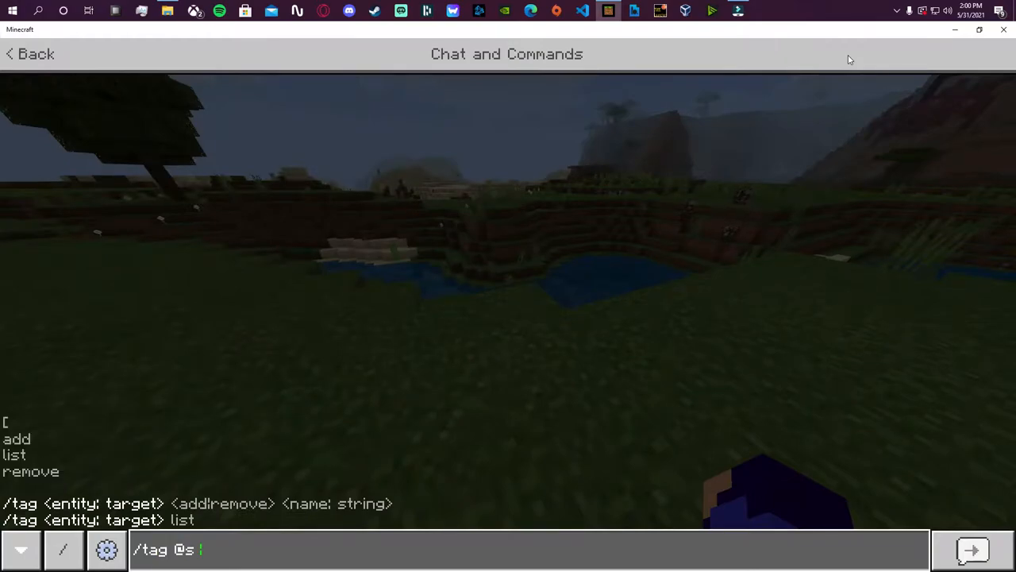
pyautogui.write('add')
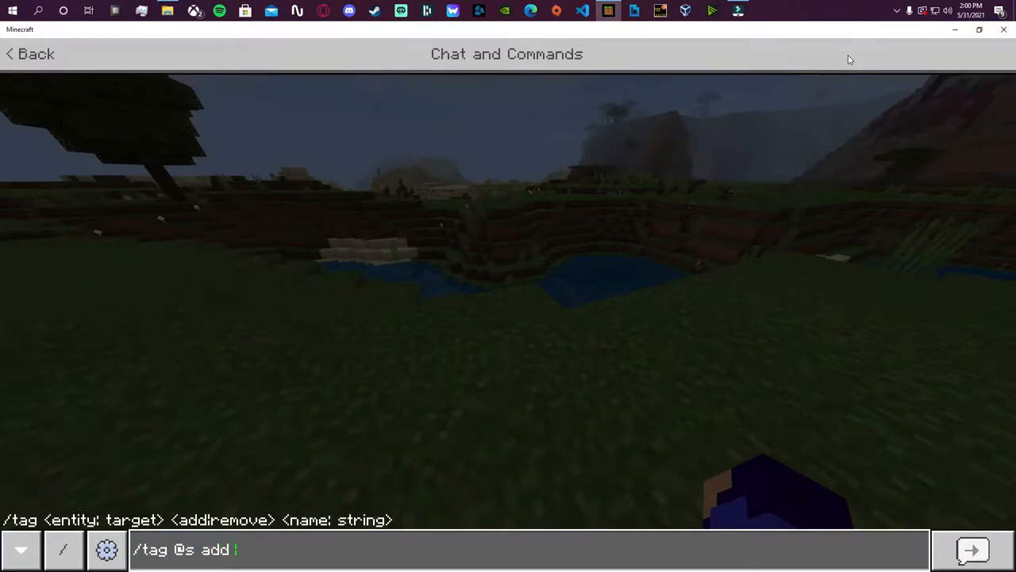
pyautogui.write('staffst')
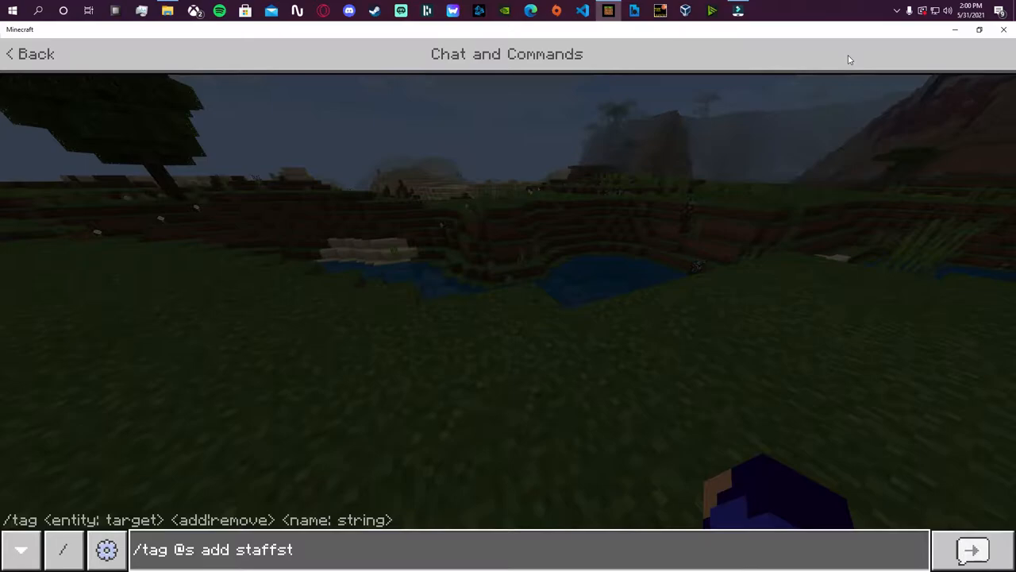
pyautogui.write('a')
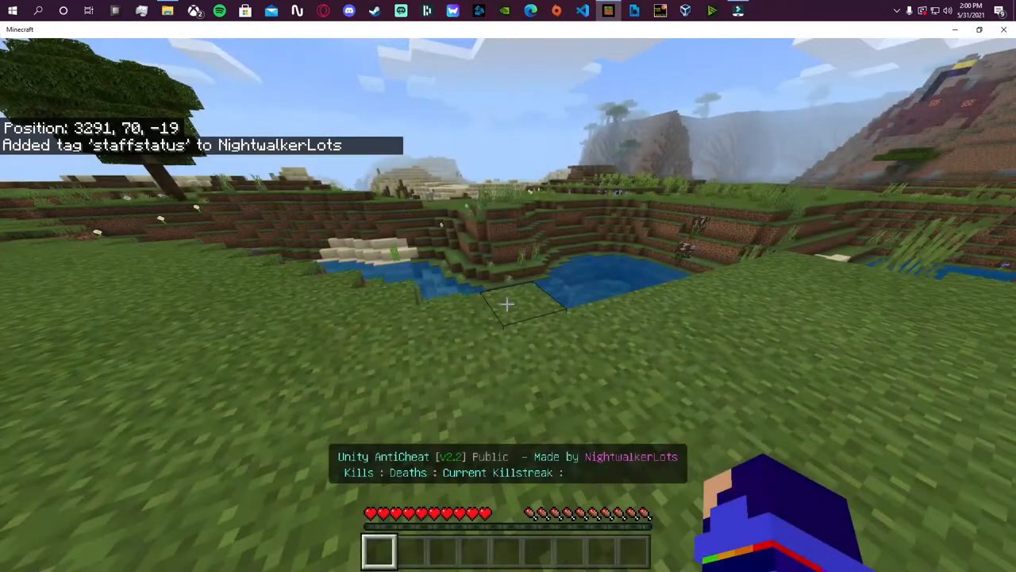
pyautogui.press('t')
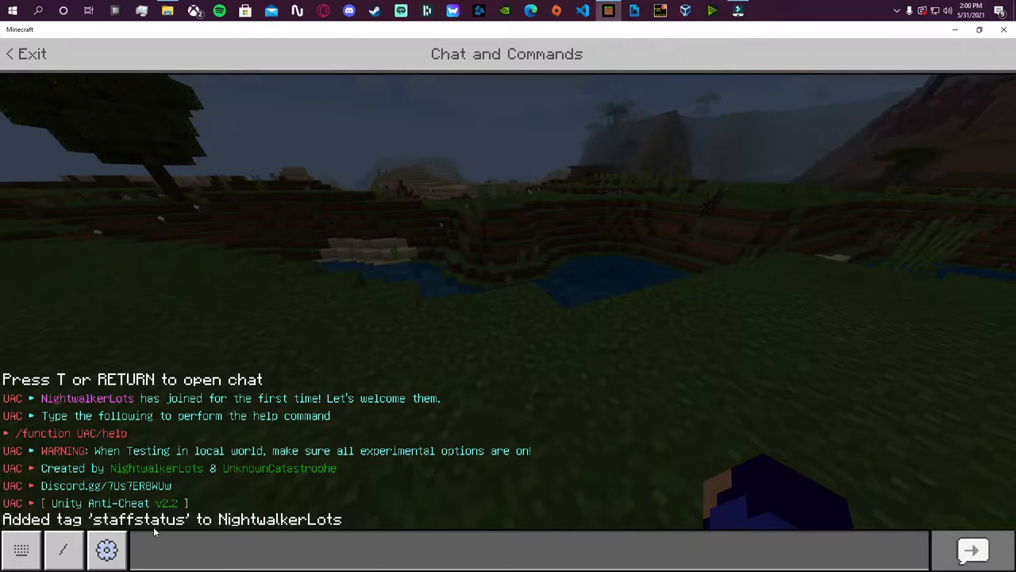
pyautogui.click(27, 54)
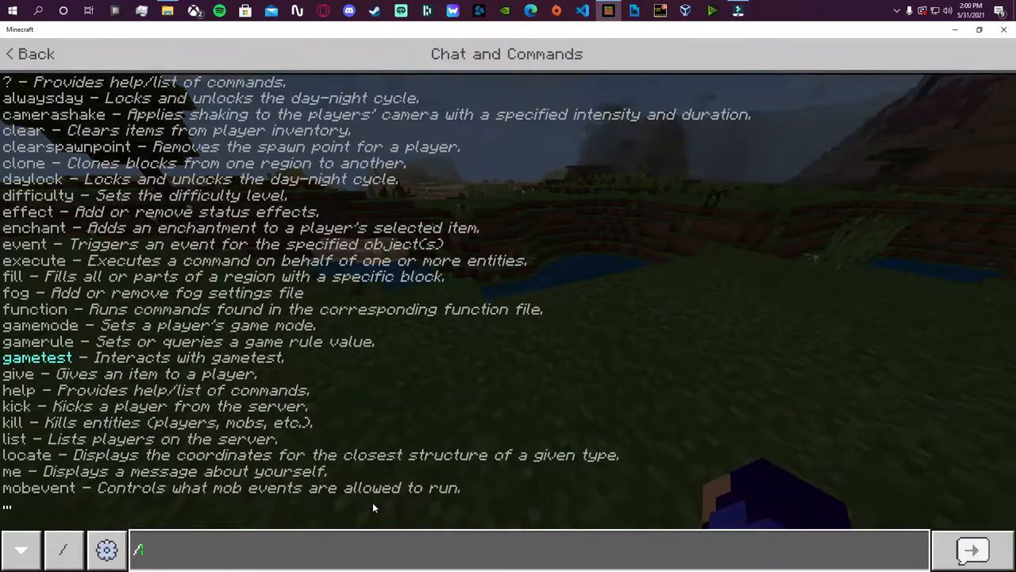
# Run /function with the UAC toggle path to turn on the world border
pyautogui.write('function')
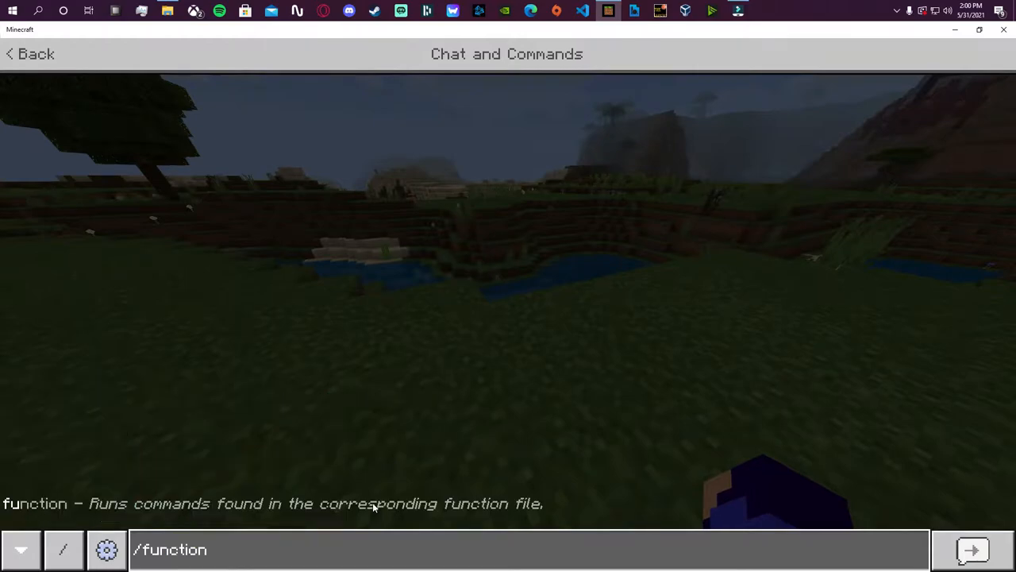
pyautogui.write('toggle/')
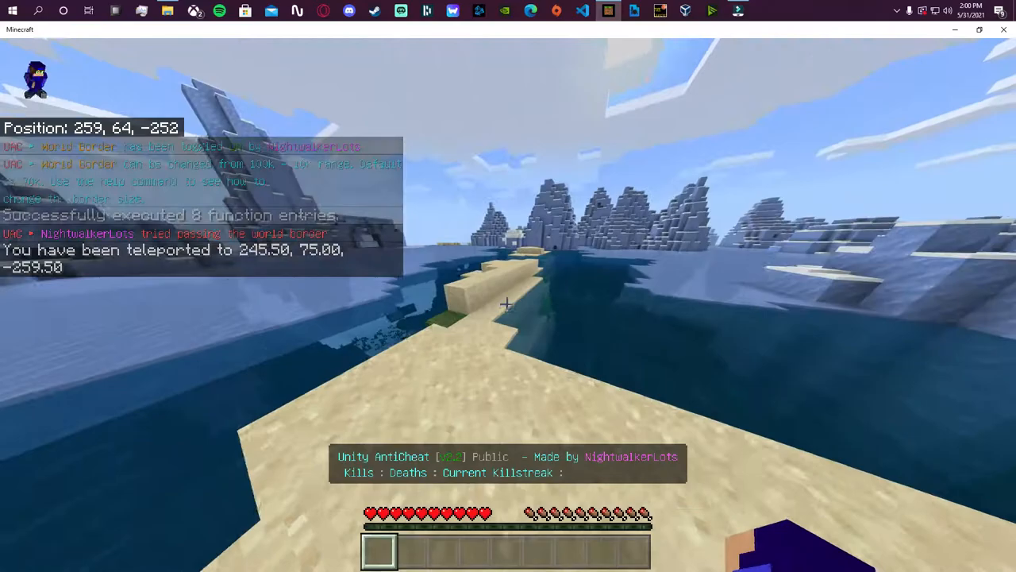
# Read the UAC chat messages: world border toggled on, adjustable 100k to 10k, default 70k, teleport-back notice
pyautogui.press('t')
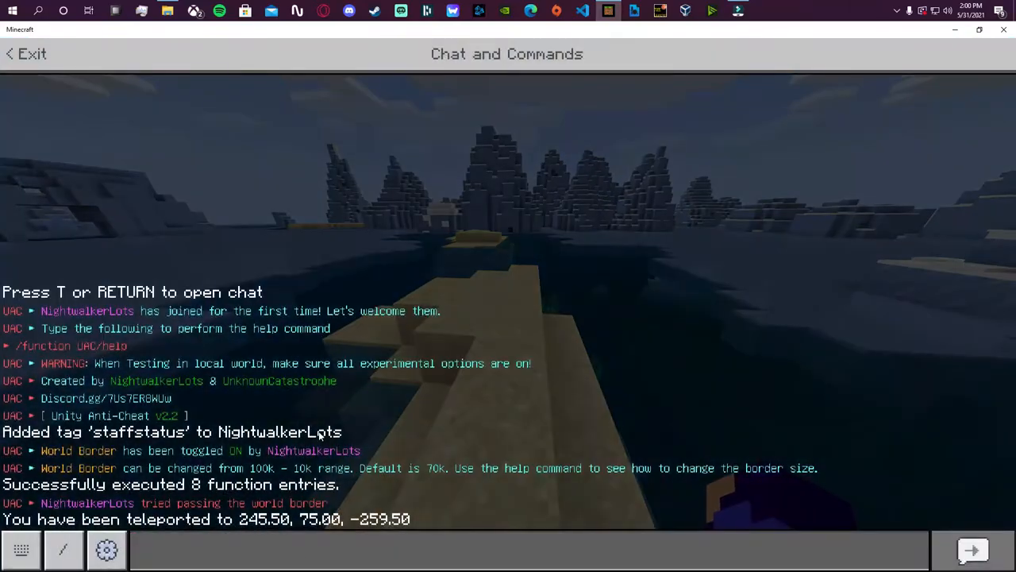
pyautogui.click(25, 53)
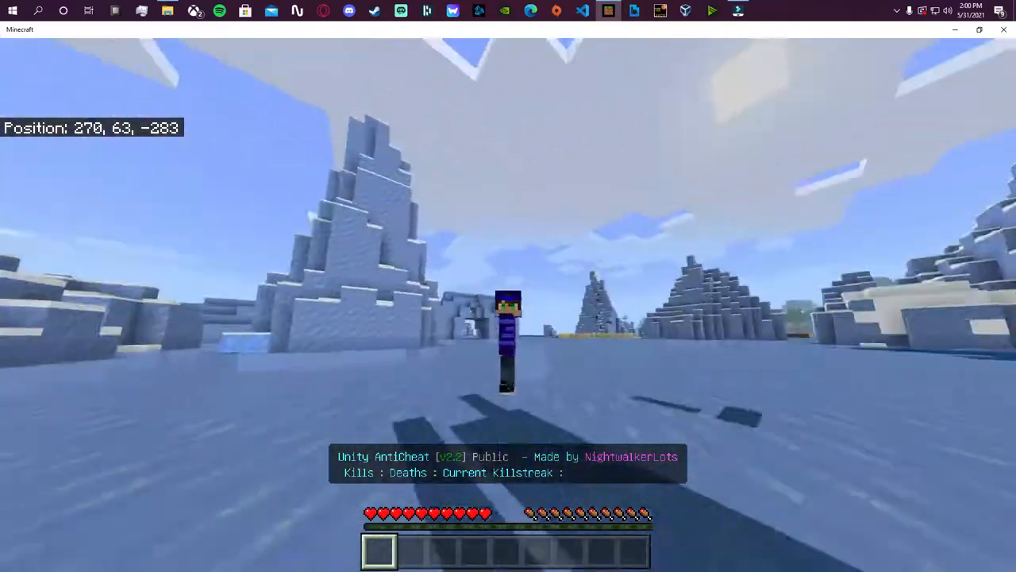
pyautogui.press('t')
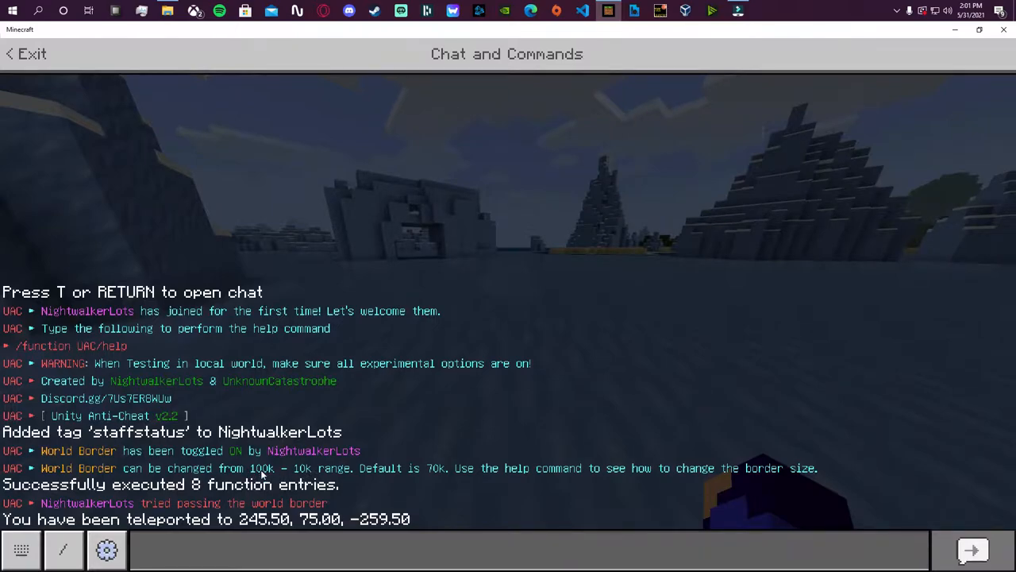
pyautogui.moveTo(316, 475)
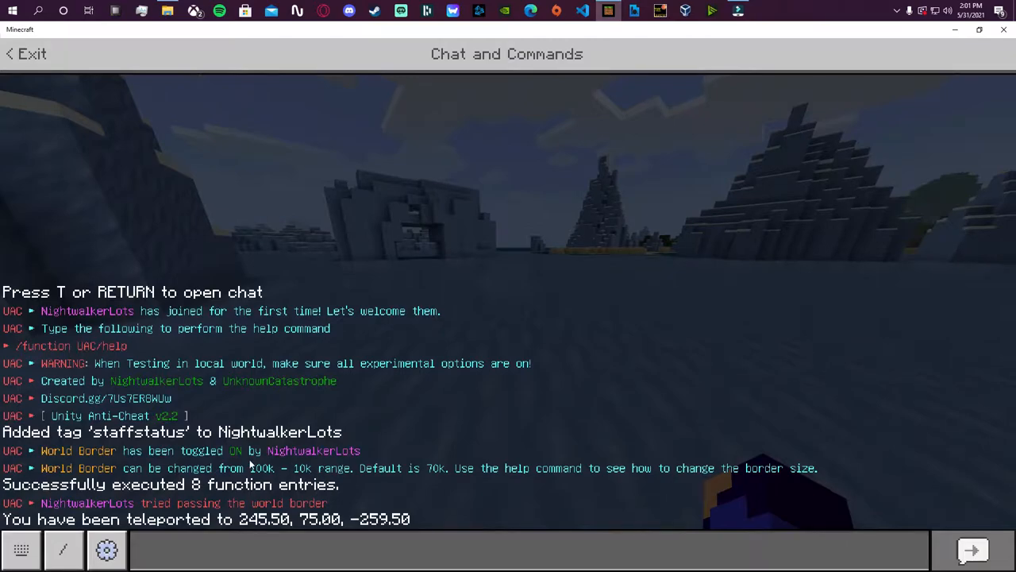
pyautogui.moveTo(300, 472)
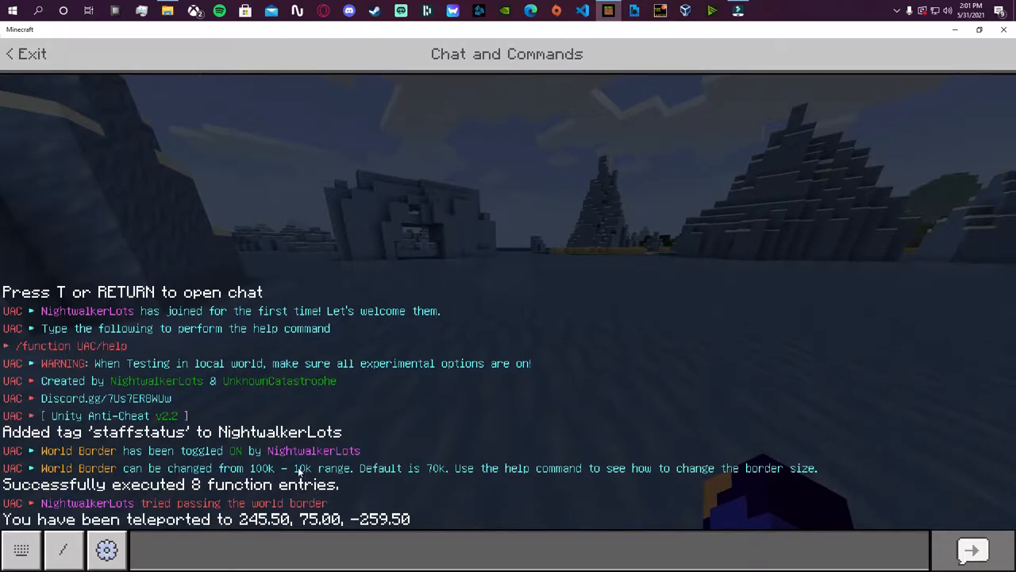
pyautogui.moveTo(459, 475)
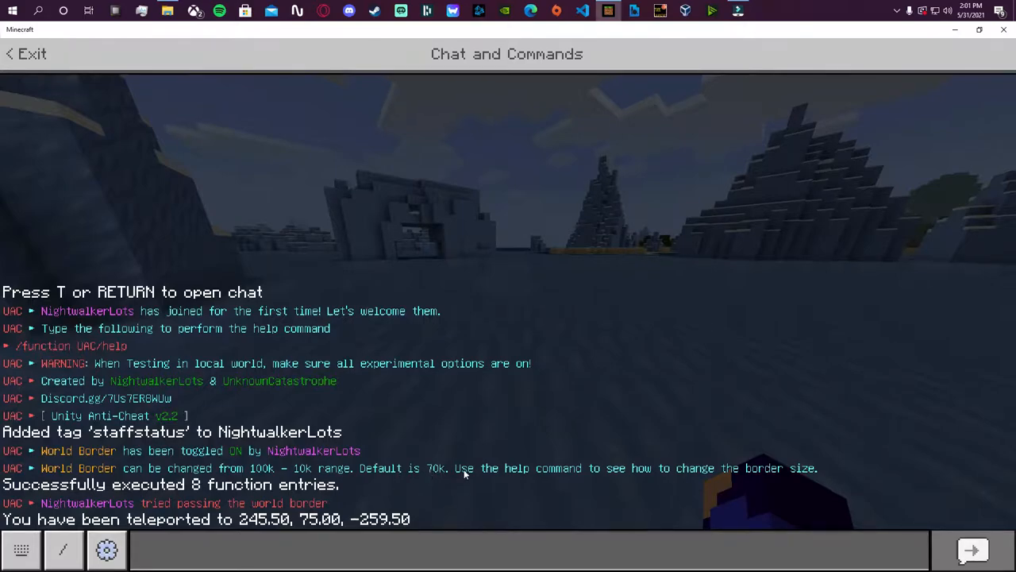
pyautogui.moveTo(425, 473)
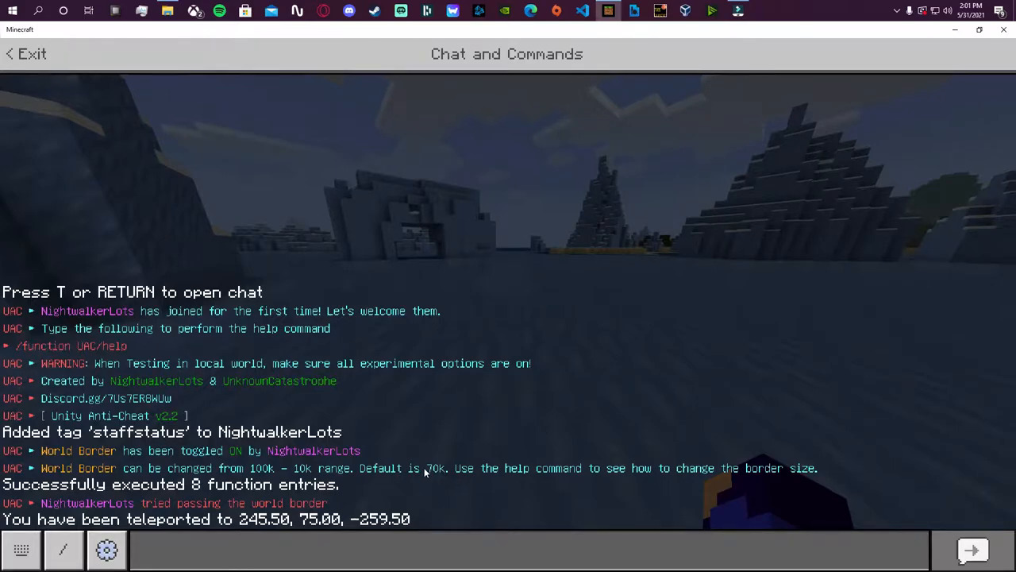
pyautogui.moveTo(433, 475)
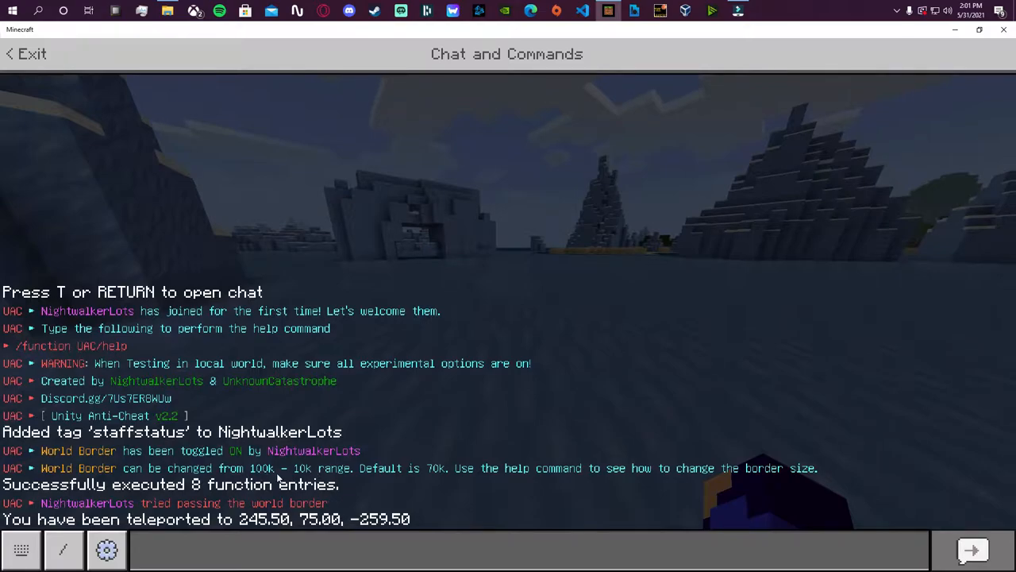
pyautogui.moveTo(432, 473)
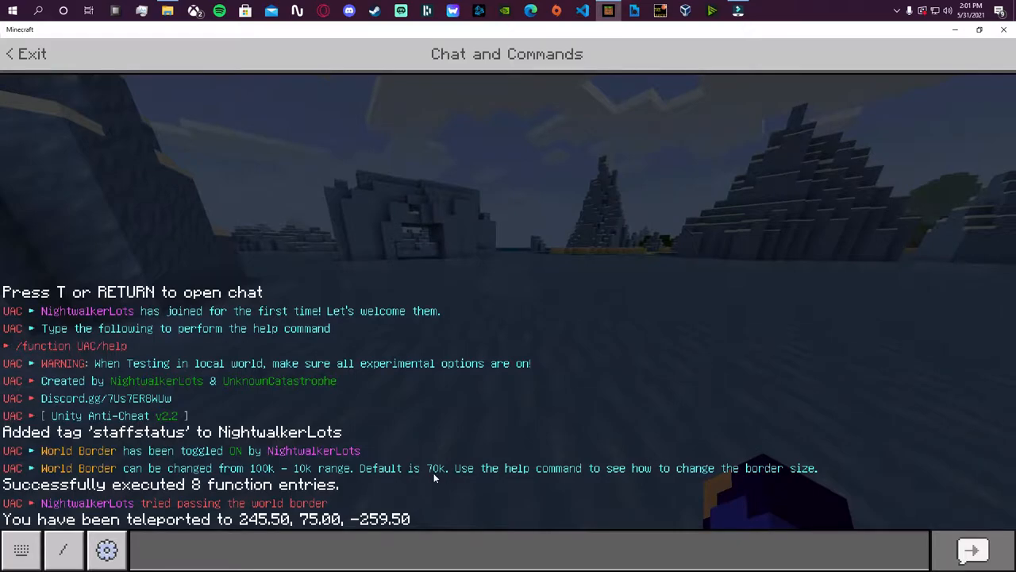
pyautogui.click(26, 53)
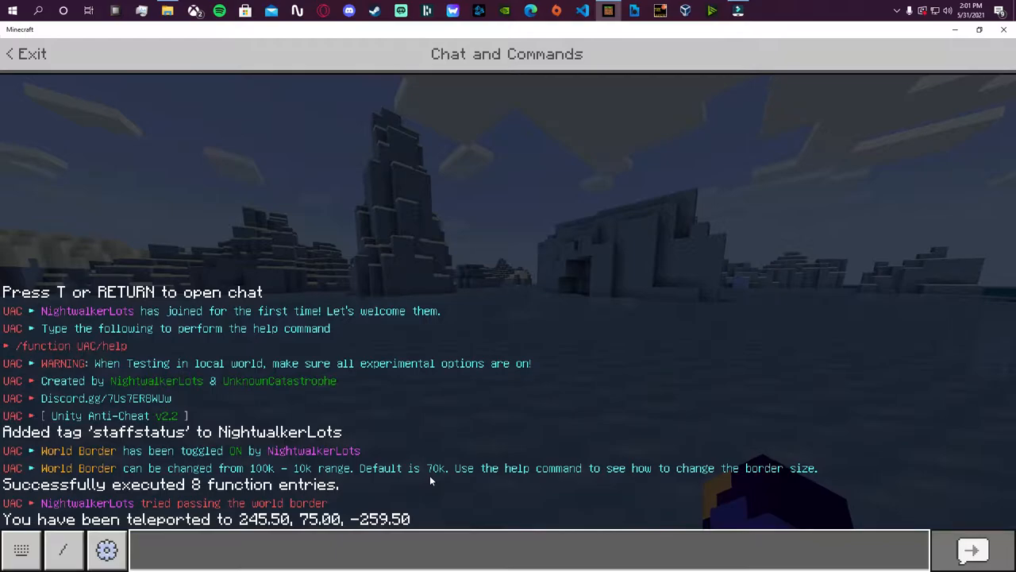
pyautogui.write('/gamemode c')
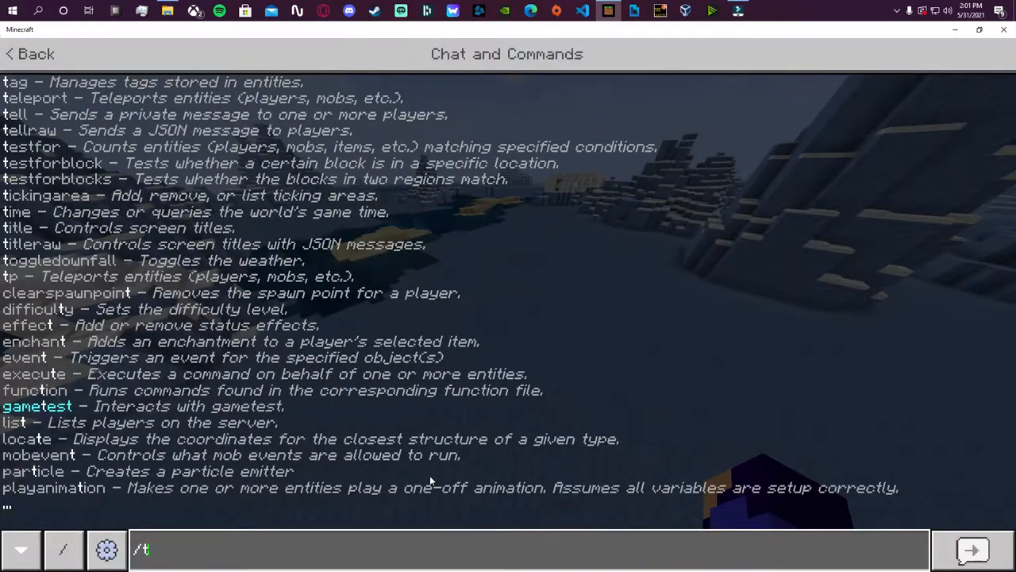
pyautogui.write('p')
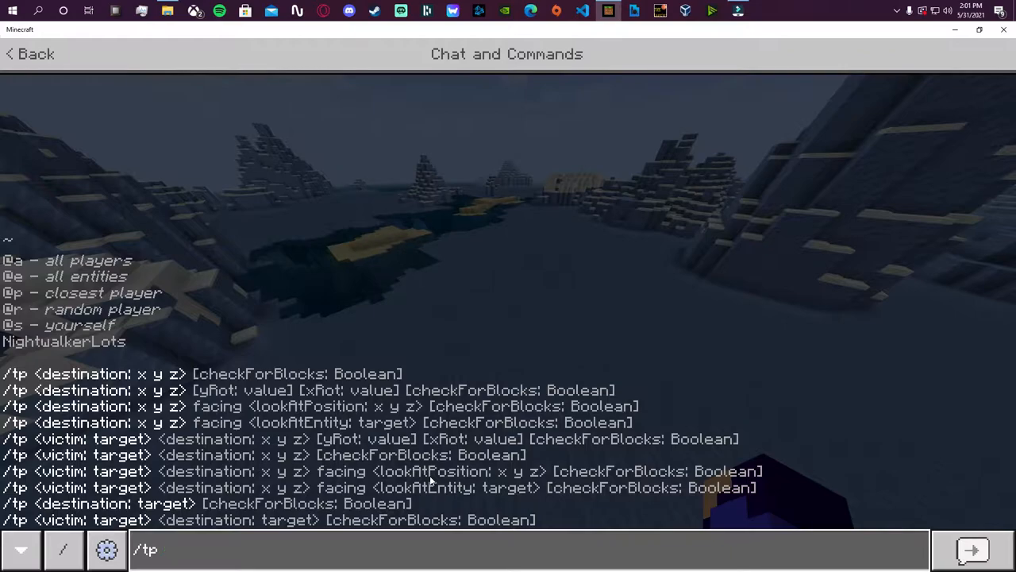
pyautogui.write('69998')
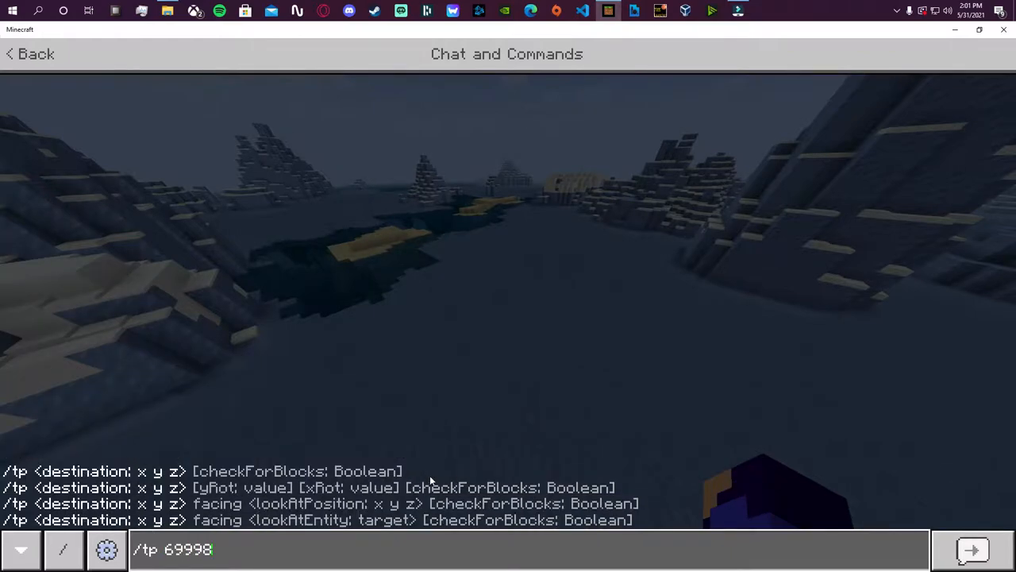
pyautogui.write('90 69')
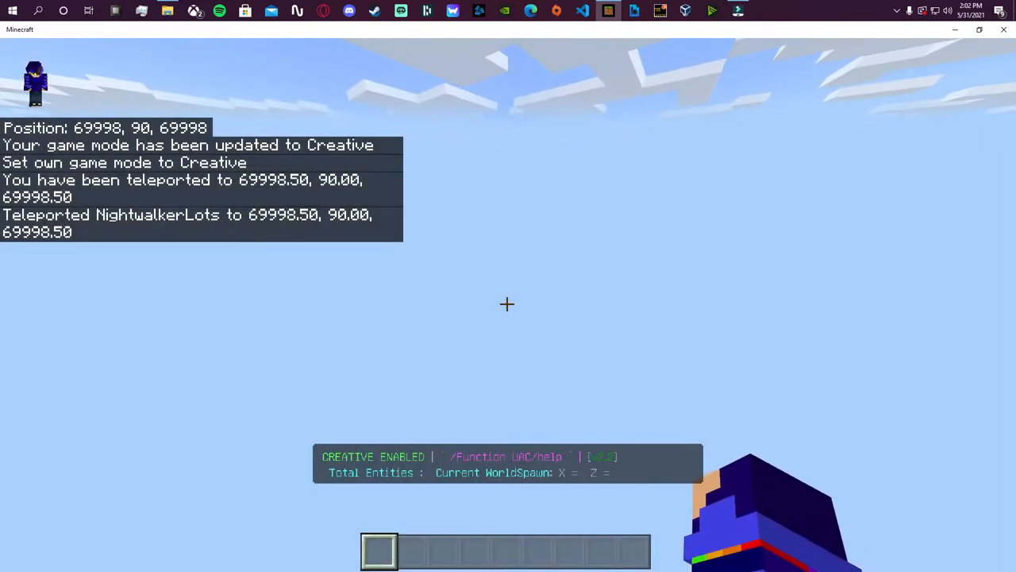
pyautogui.moveTo(508, 304)
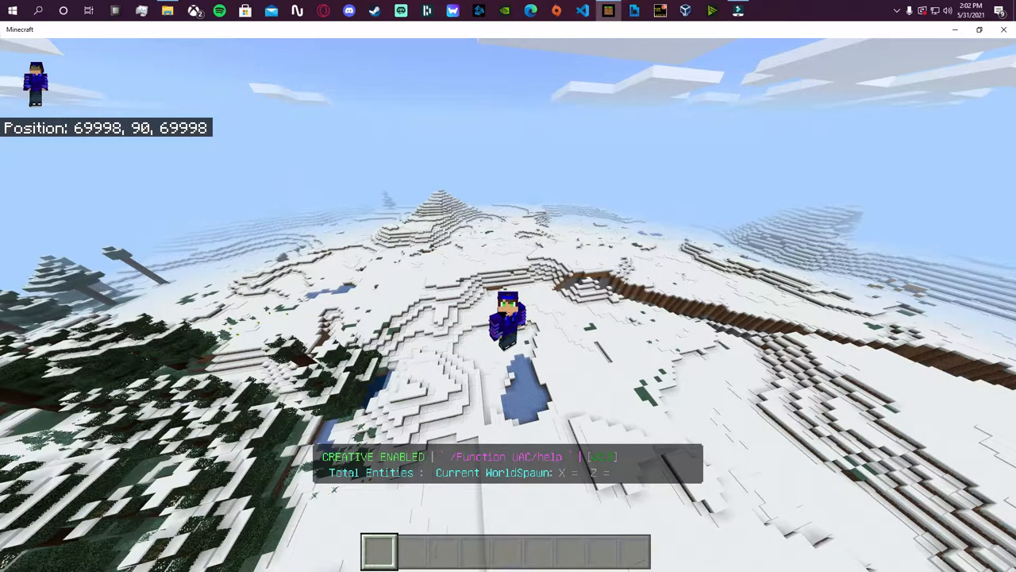
# Enter /tp @a[rm=90] in chat, targeting all players at least 90 blocks away, without running it
pyautogui.press('t')
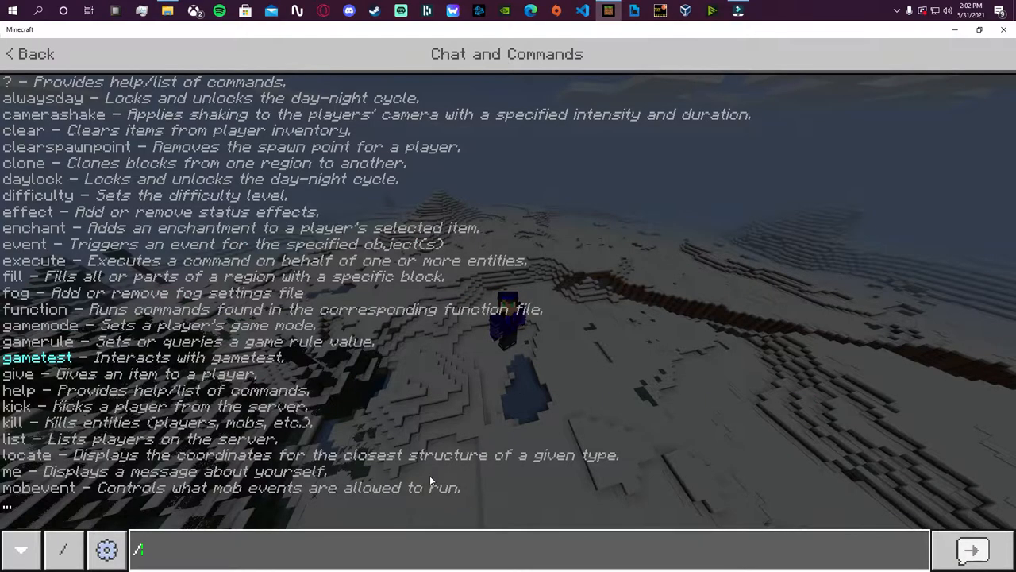
pyautogui.write('tp @a[')
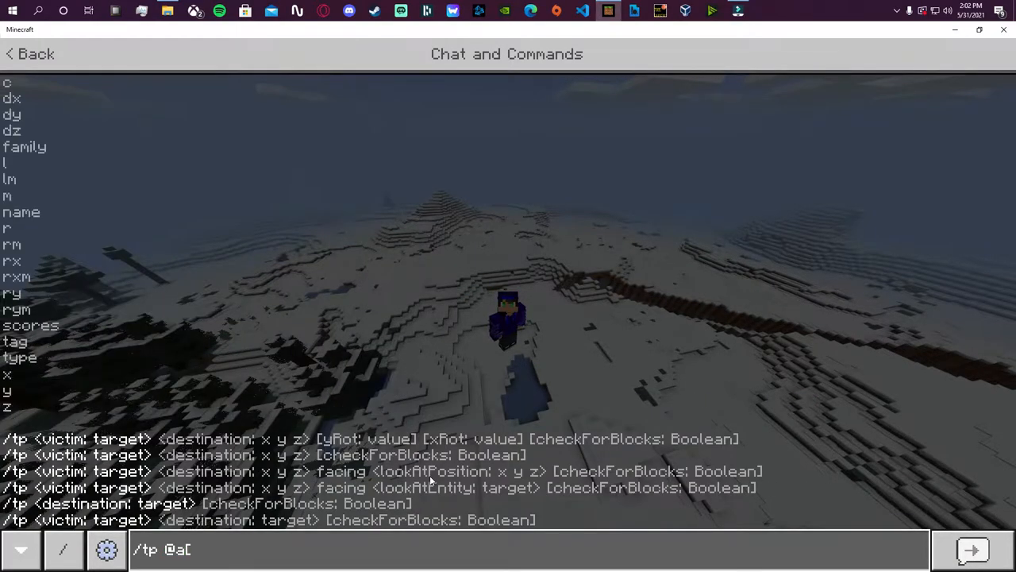
pyautogui.write('rm')
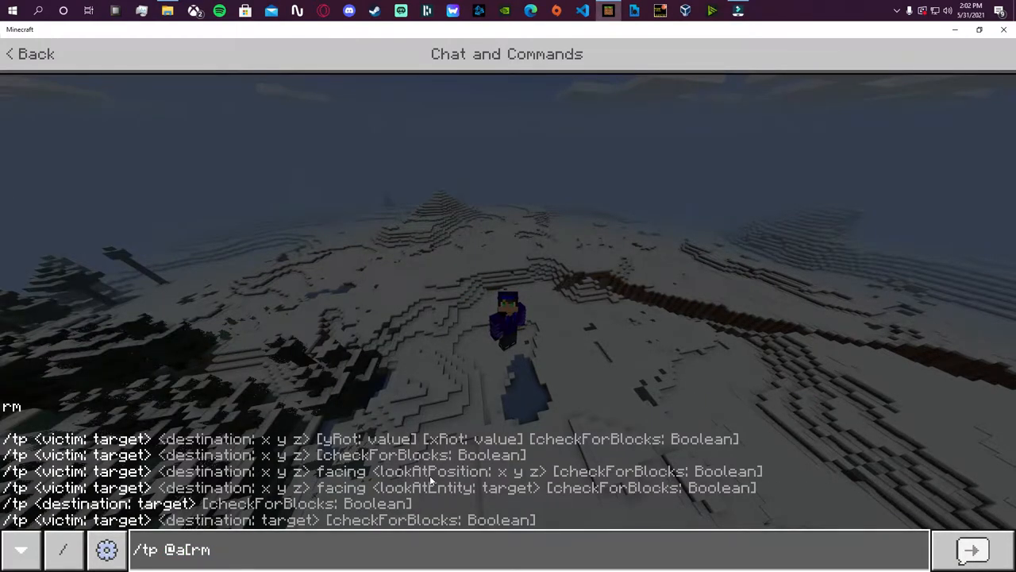
pyautogui.write('=')
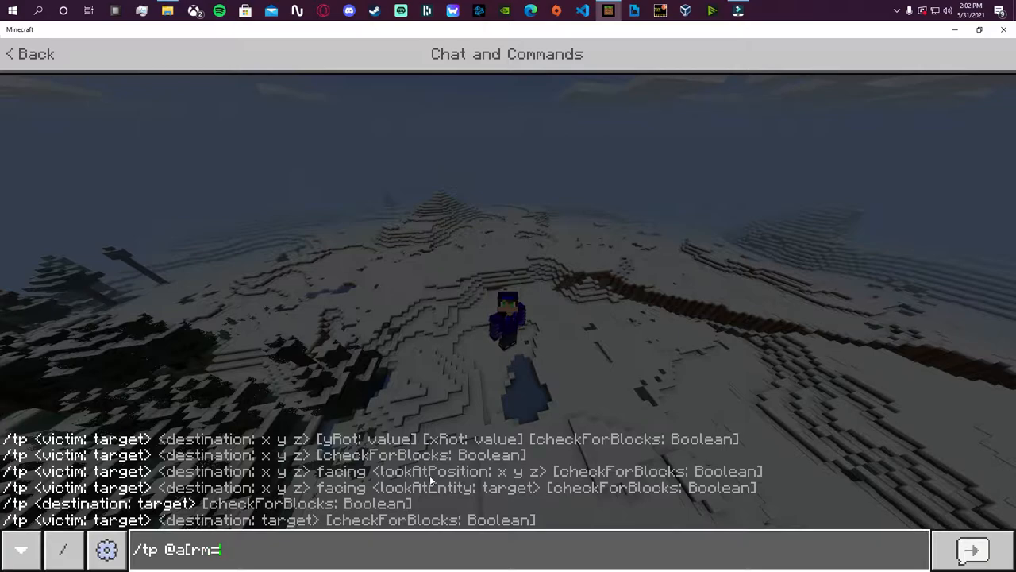
pyautogui.write('9')
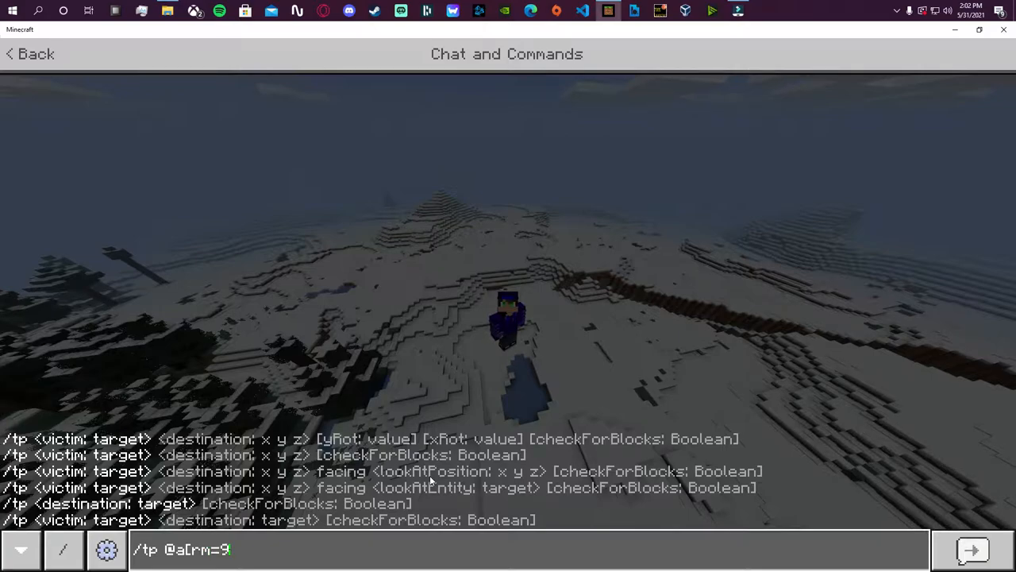
pyautogui.write('0')
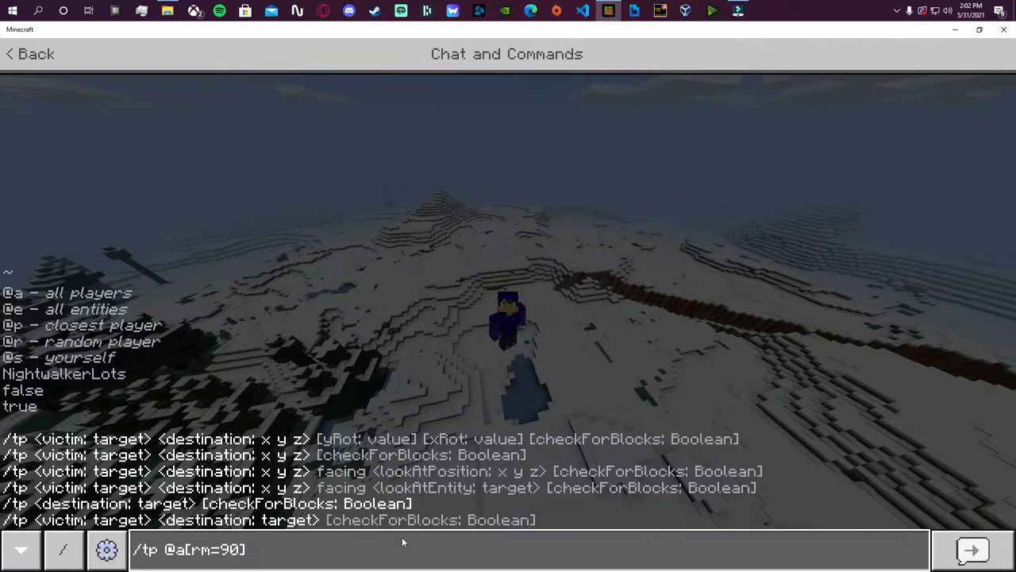
pyautogui.moveTo(261, 549)
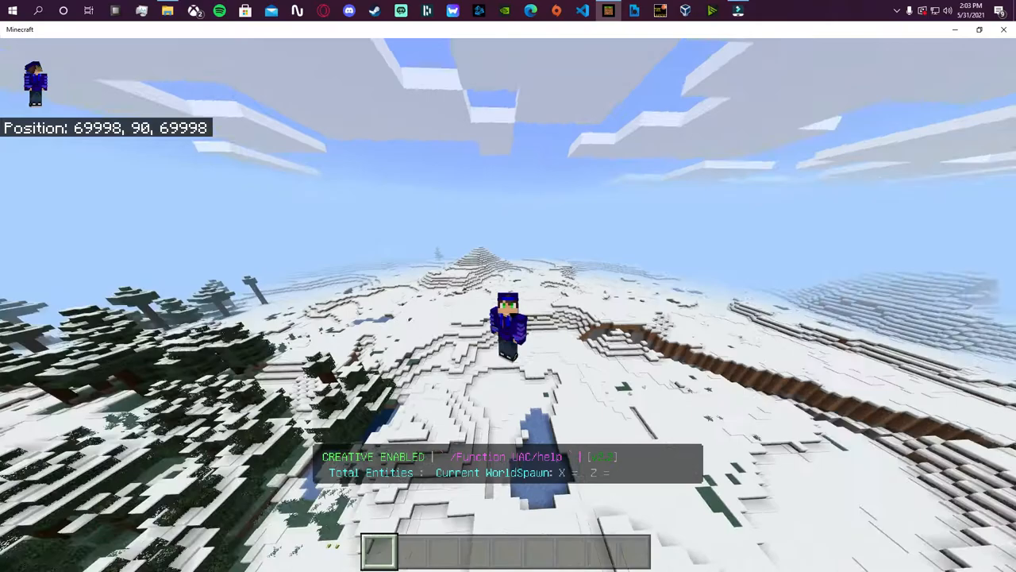
pyautogui.moveTo(508, 286)
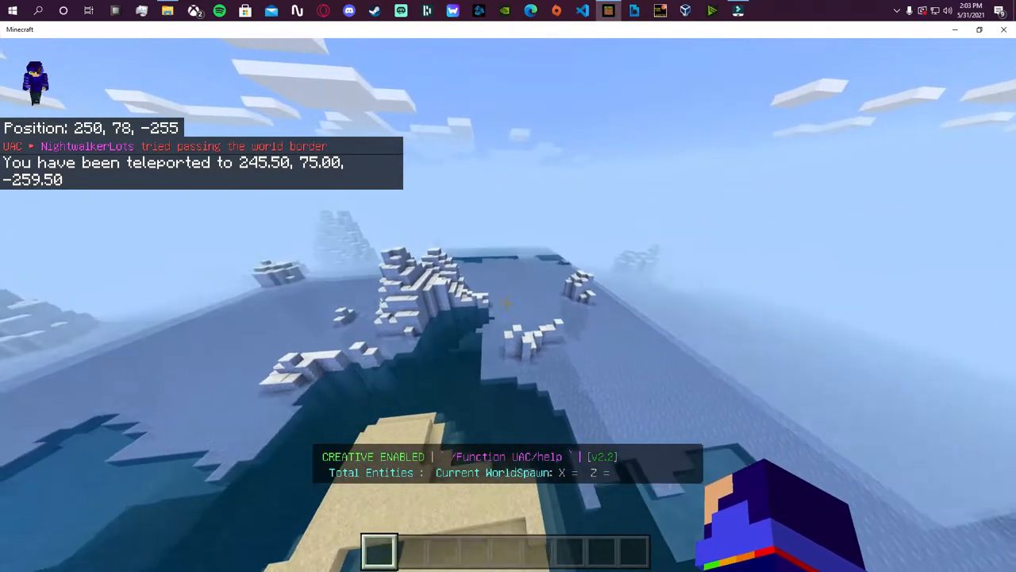
pyautogui.moveTo(508, 285)
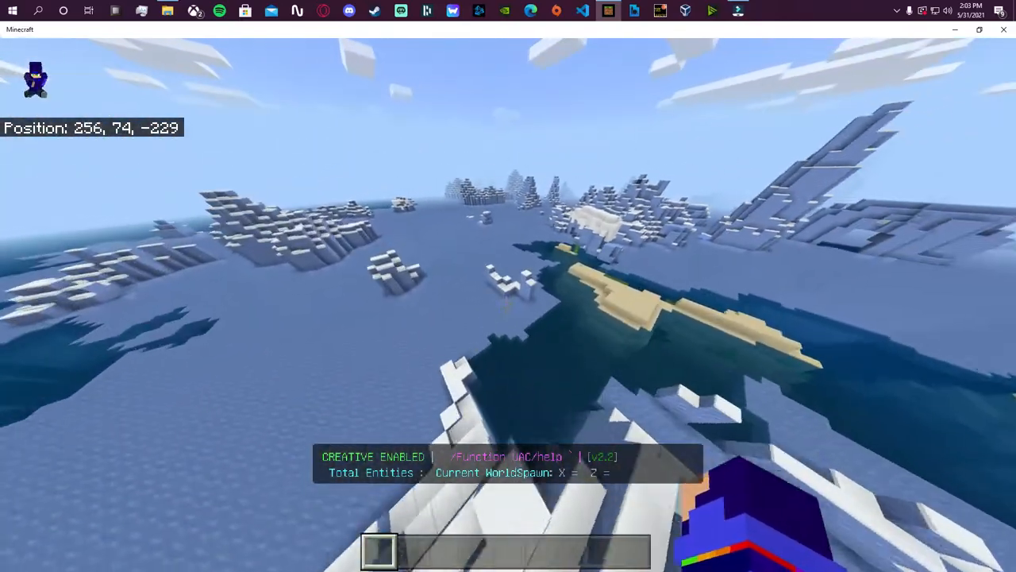
# After UAC returns the player to 245.50, 75, -259.50, begin a /function command in chat
pyautogui.press('t')
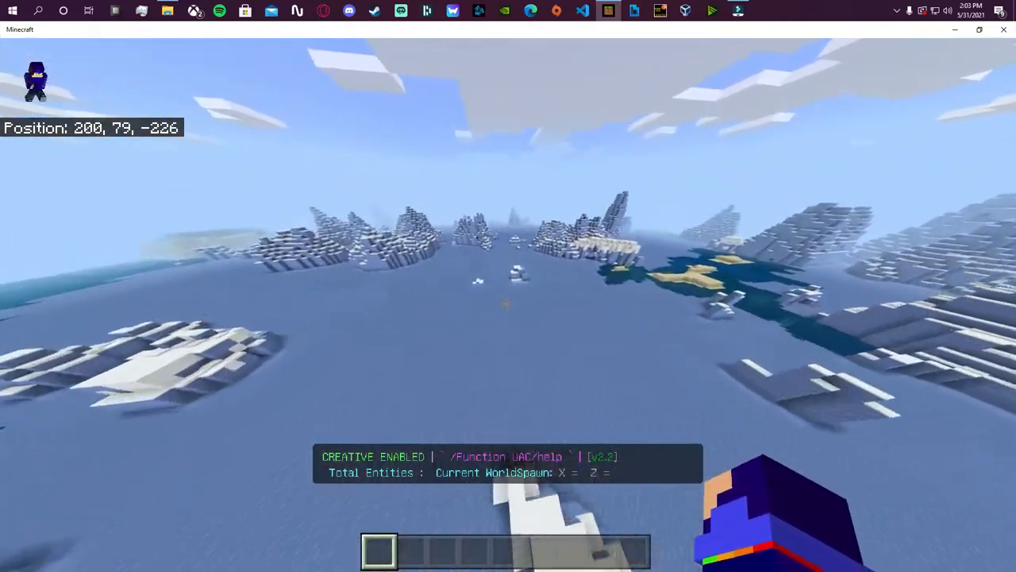
pyautogui.write('/fu')
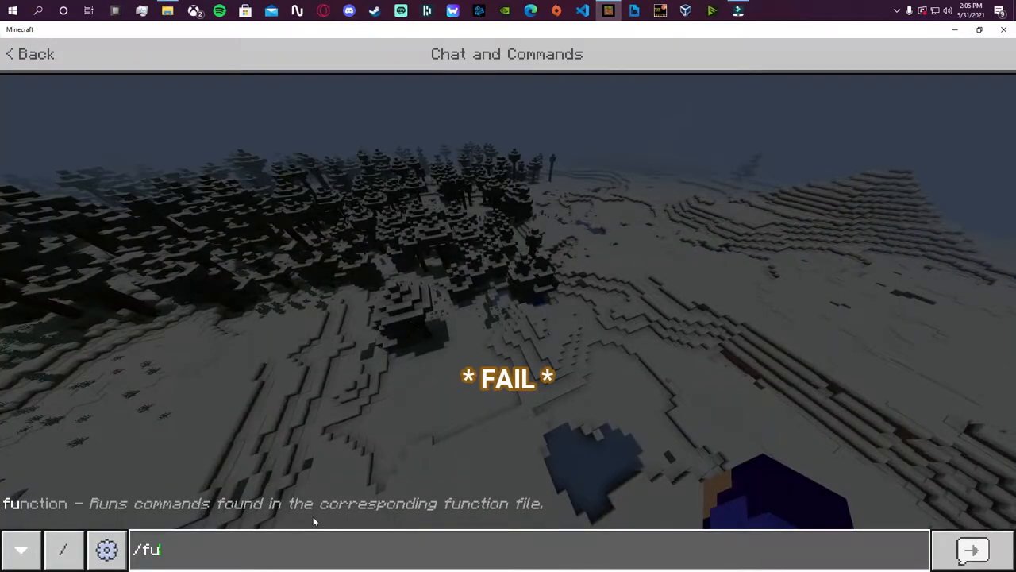
# Run the UAC help function, listing the anti-cheat's staff commands and toggles (28 entries executed)
pyautogui.write('nction')
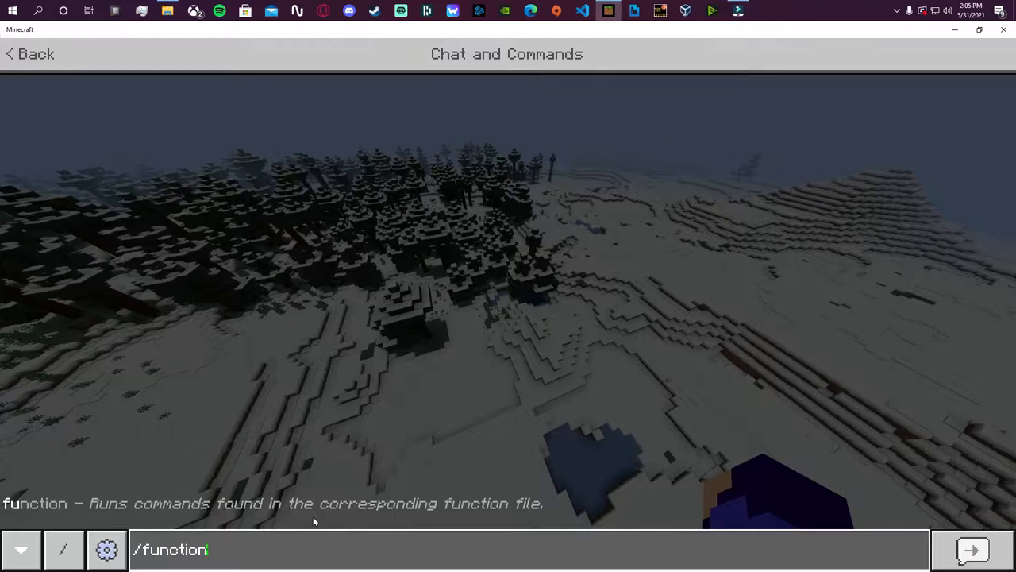
pyautogui.write('UAC/help')
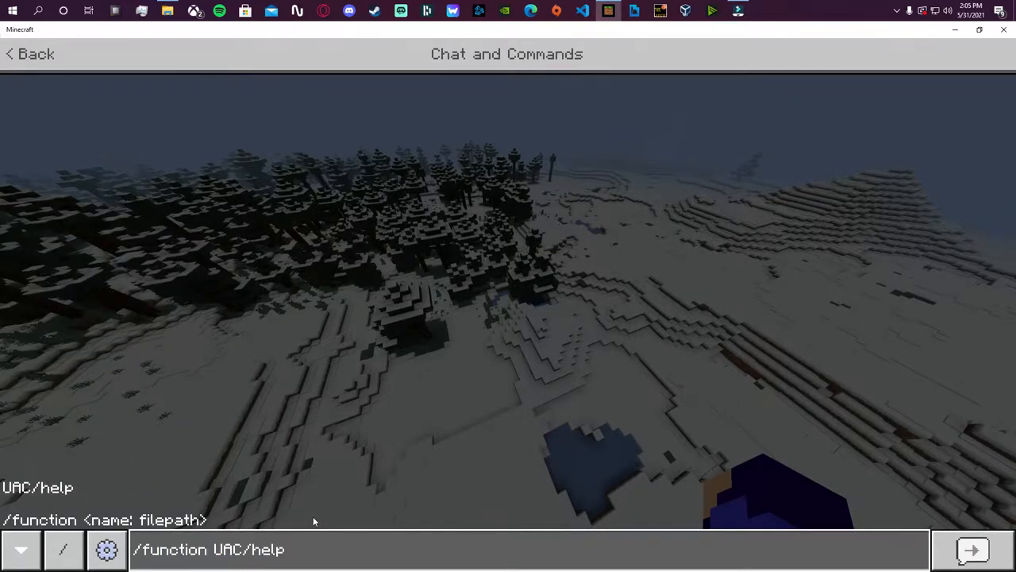
pyautogui.click(972, 549)
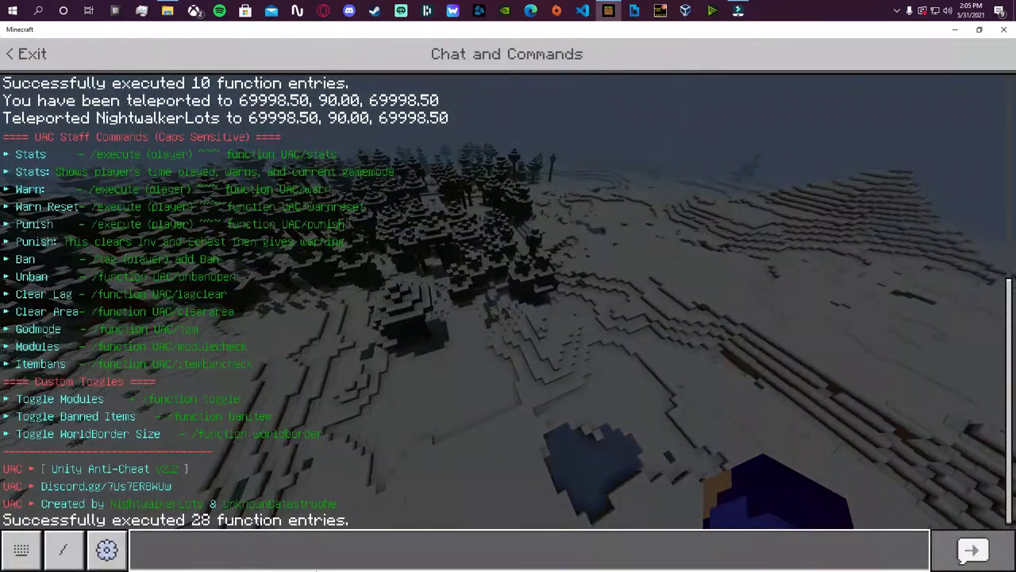
pyautogui.moveTo(244, 385)
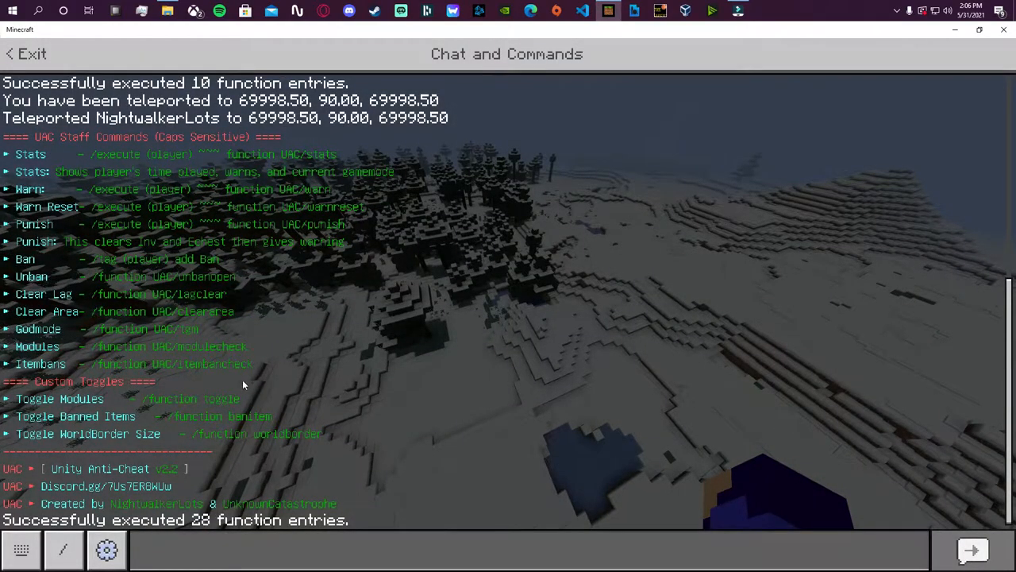
pyautogui.moveTo(134, 416)
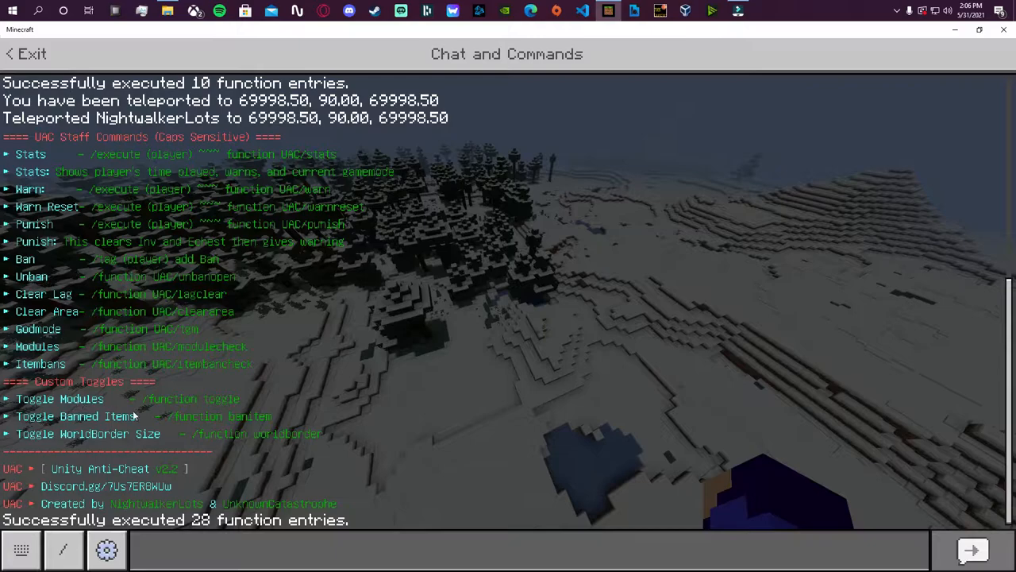
pyautogui.moveTo(107, 433)
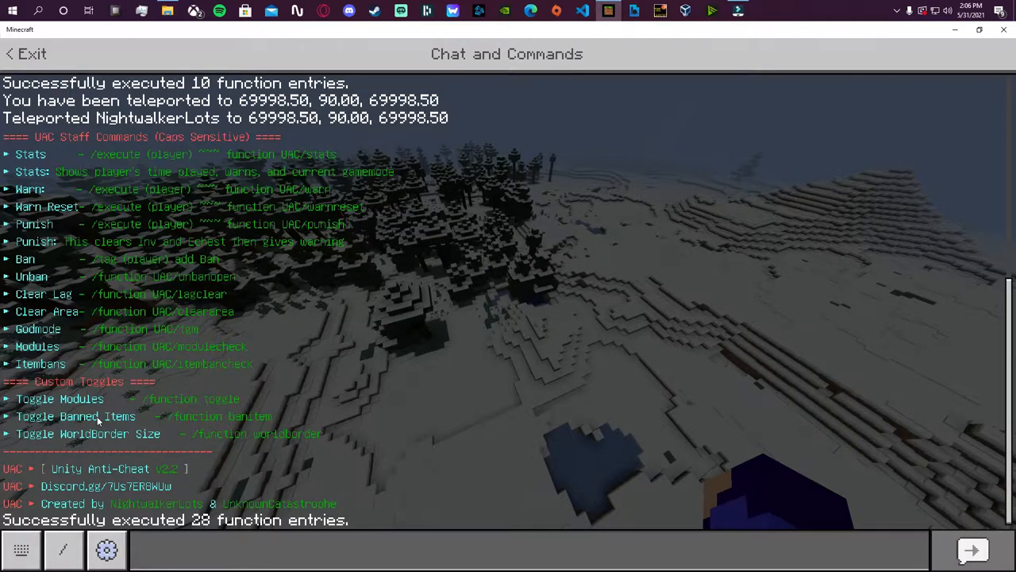
pyautogui.moveTo(187, 405)
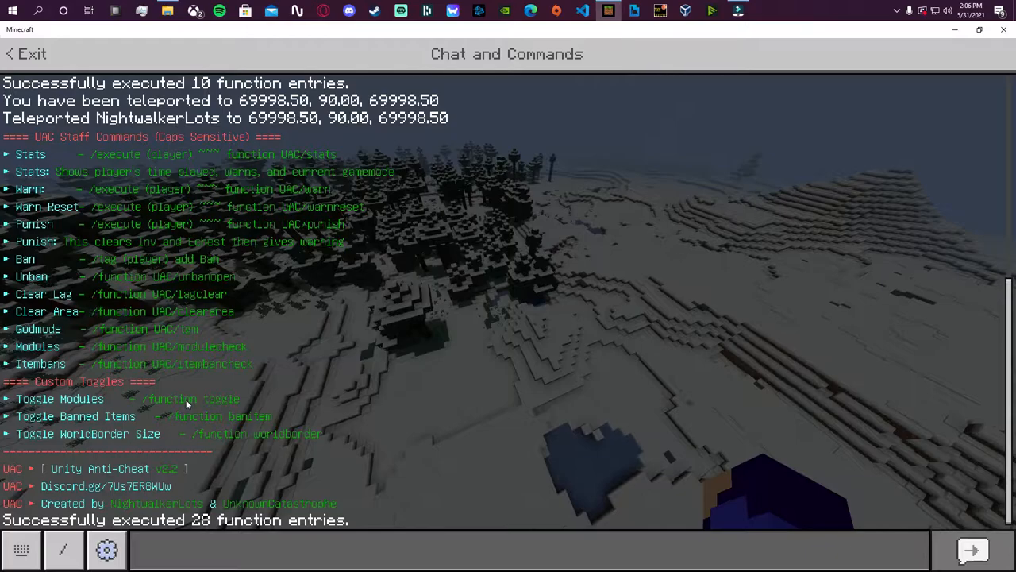
pyautogui.moveTo(228, 431)
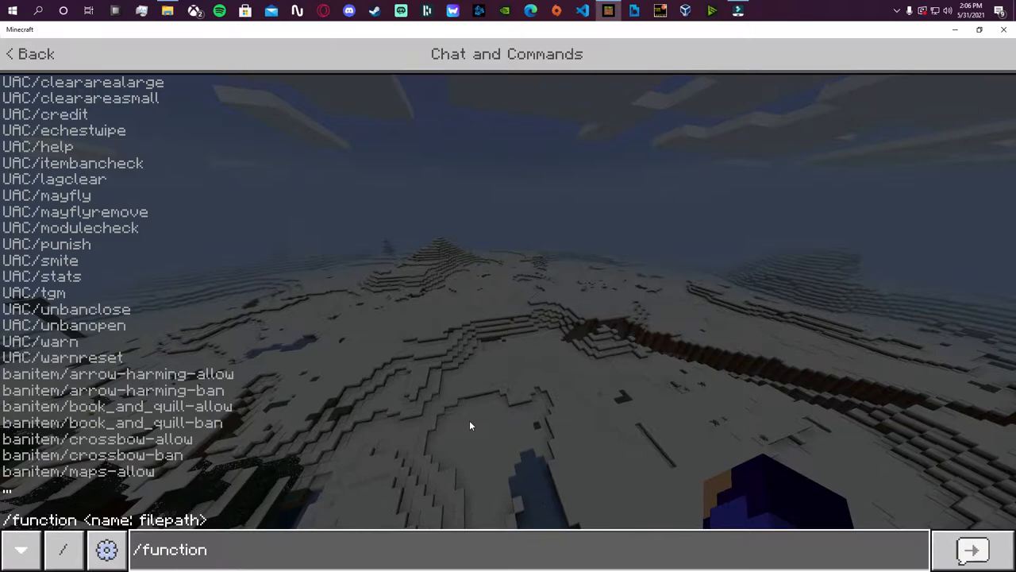
# Run /function worldborder so chat reports the border set to 70k
pyautogui.write('wo')
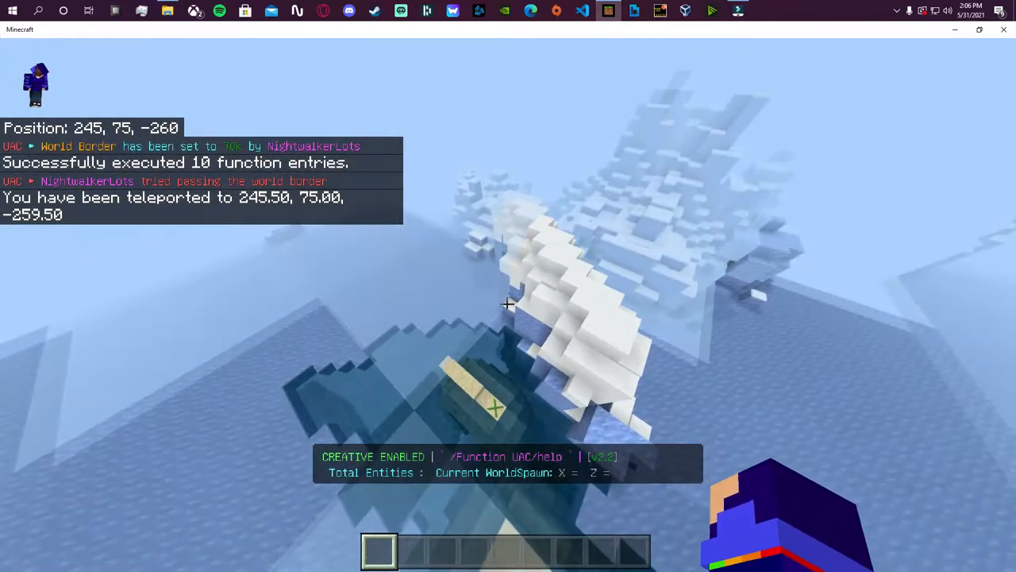
# Reopen chat to review the full history of border changes and teleports
pyautogui.press('t')
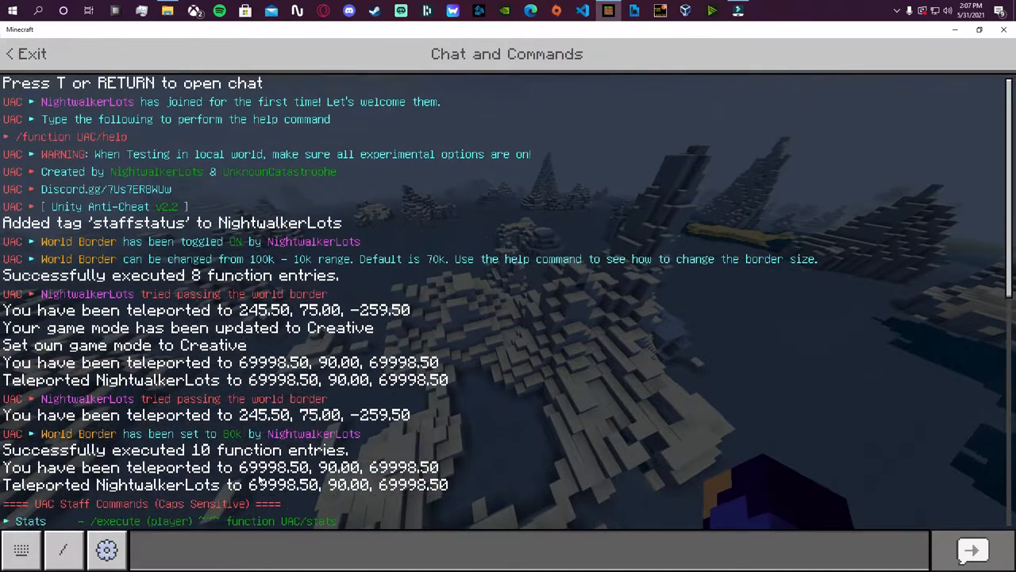
pyautogui.moveTo(315, 262)
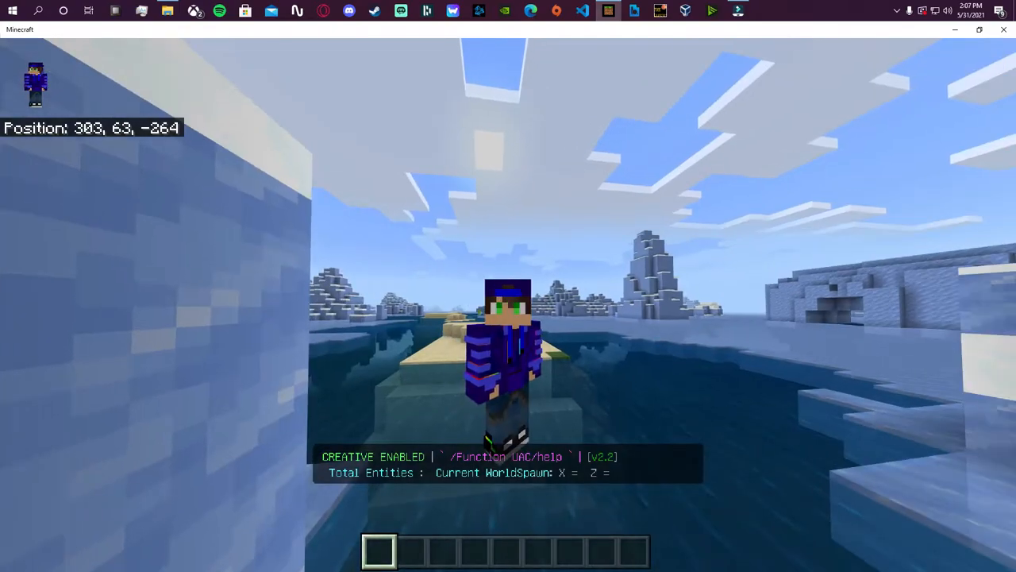
pyautogui.moveTo(508, 286)
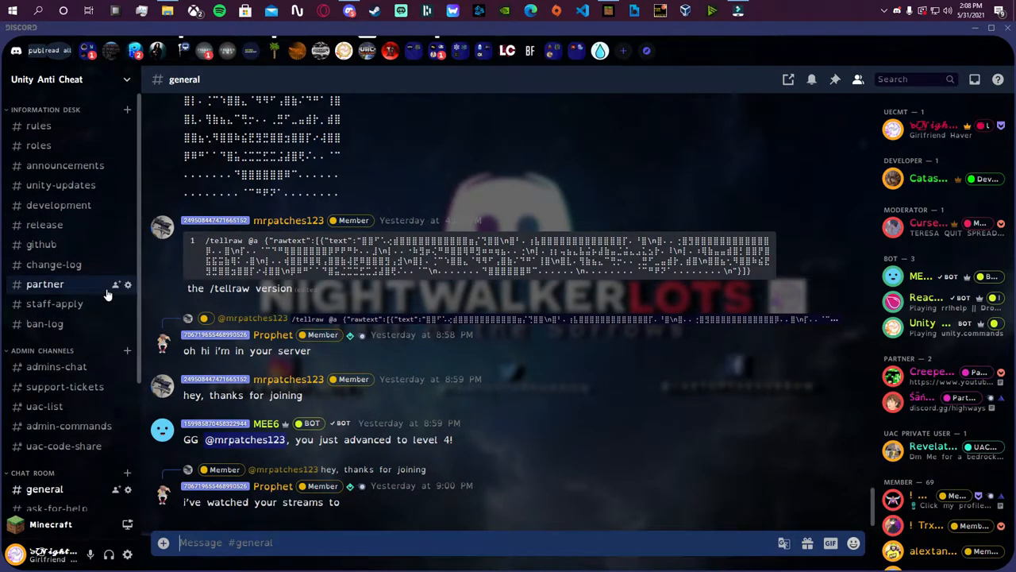
# Browse the Unity Anti Cheat server's #bug-report, #suggestions and #general channels
pyautogui.scroll(-3)
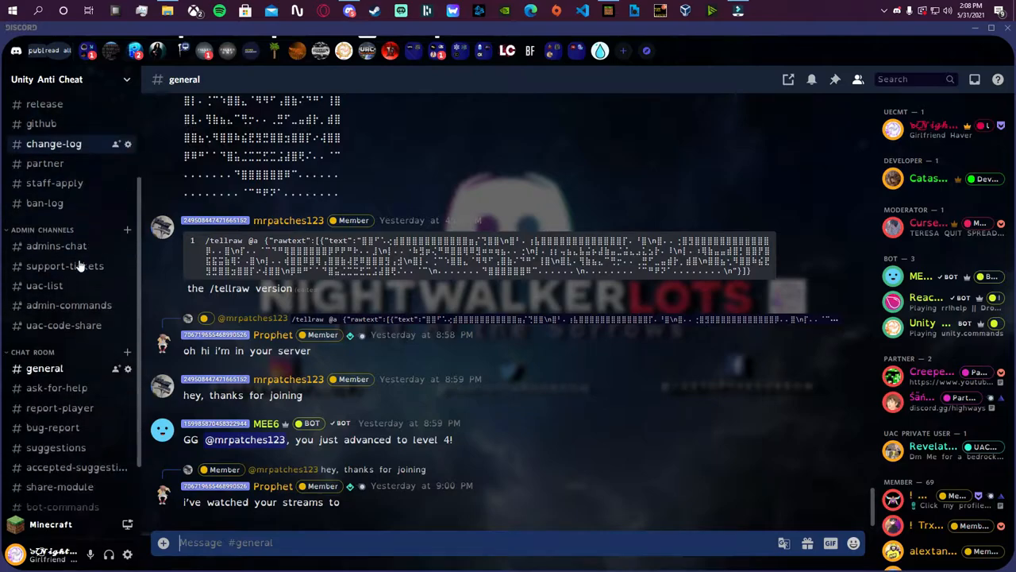
pyautogui.scroll(-3)
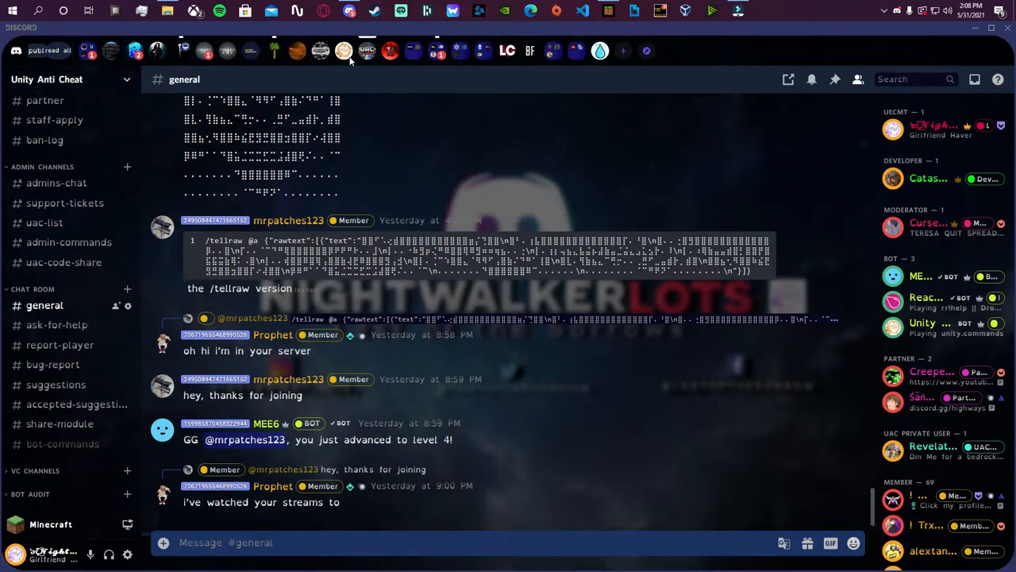
pyautogui.moveTo(344, 51)
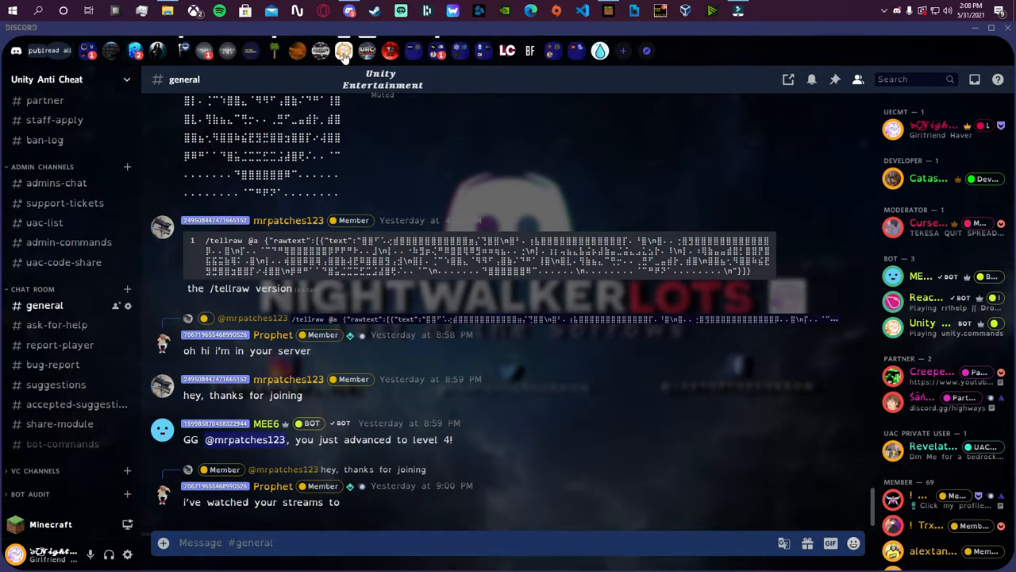
pyautogui.moveTo(44, 223)
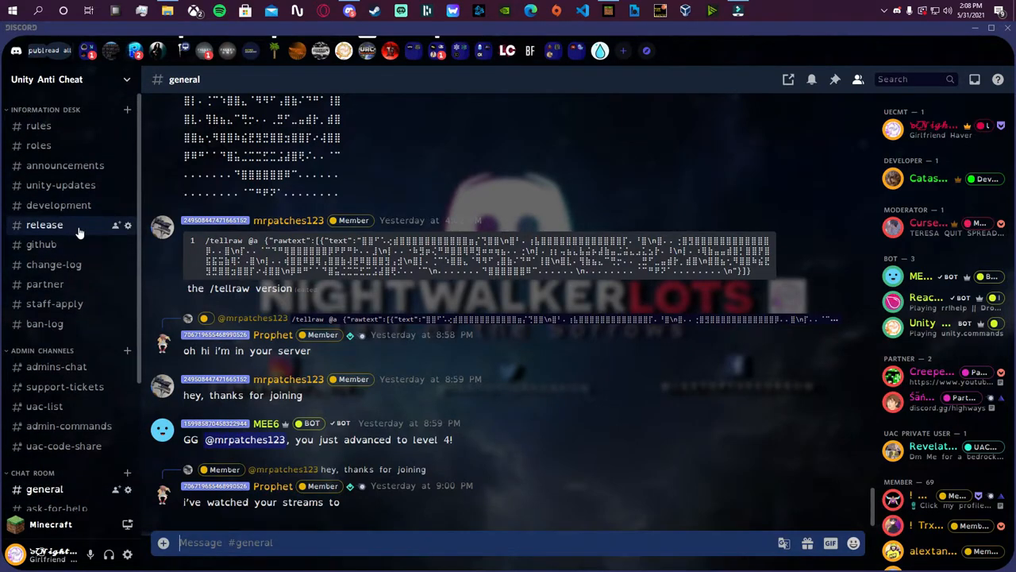
pyautogui.scroll(-3)
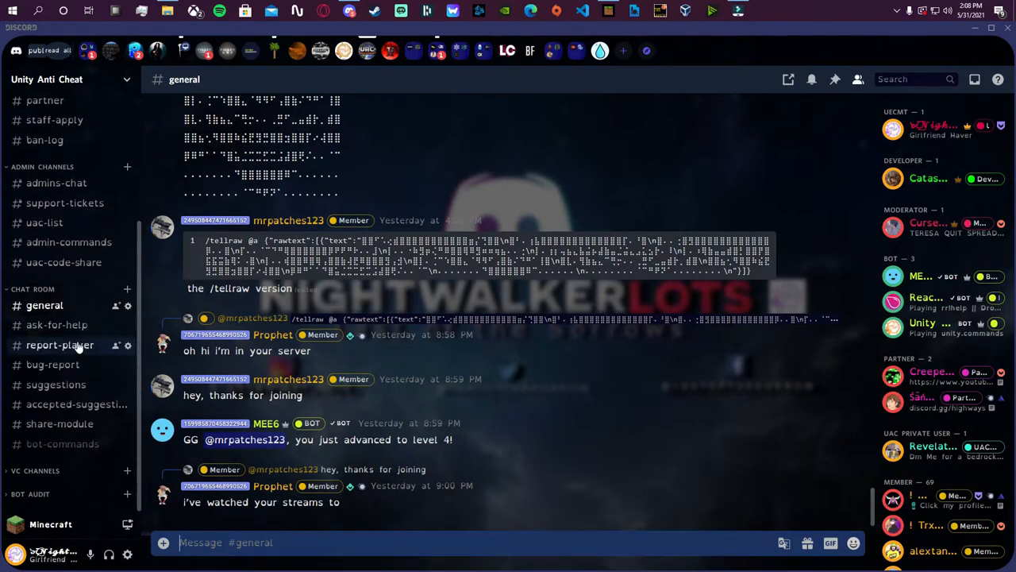
pyautogui.click(53, 363)
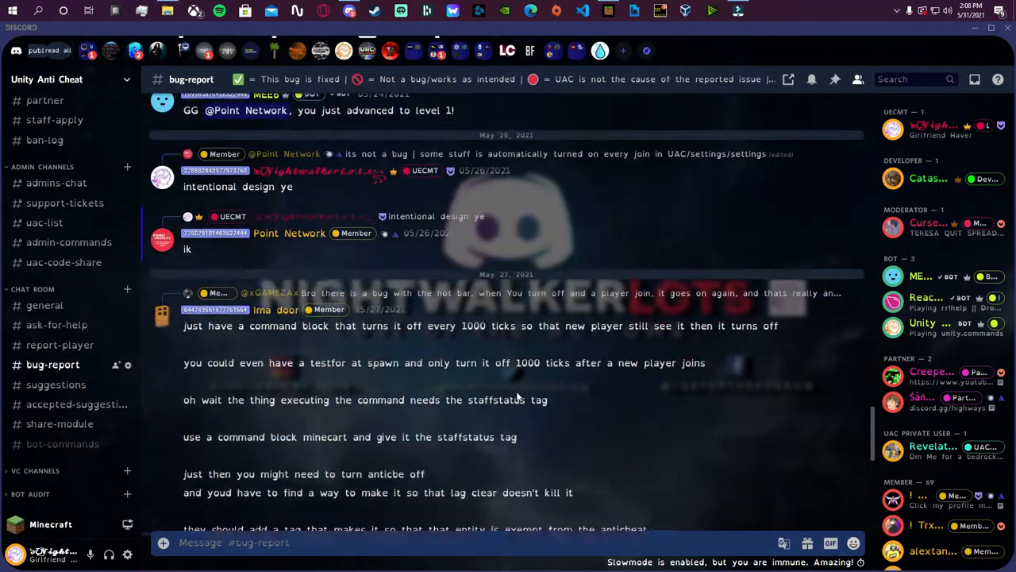
pyautogui.click(56, 385)
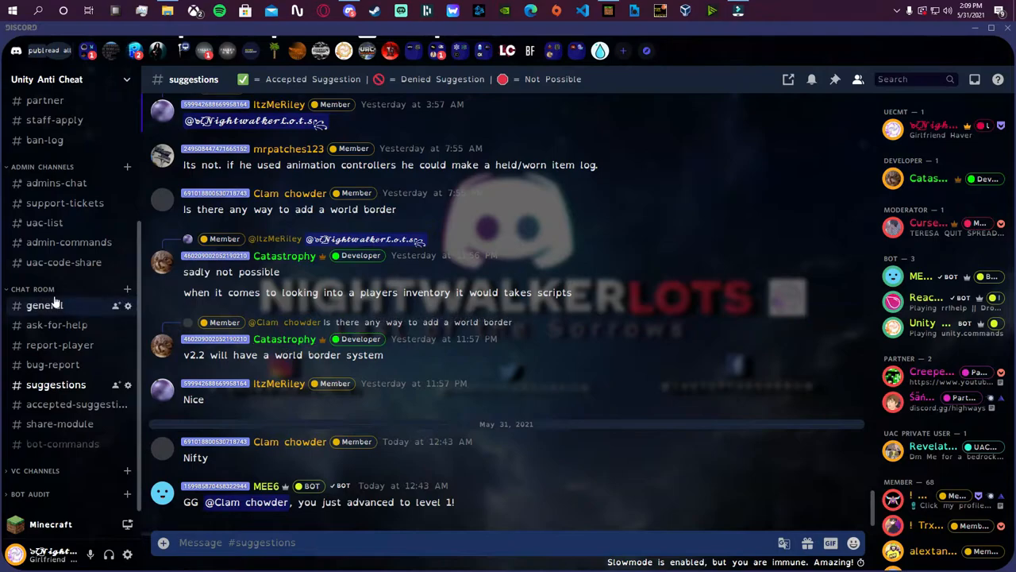
pyautogui.click(43, 305)
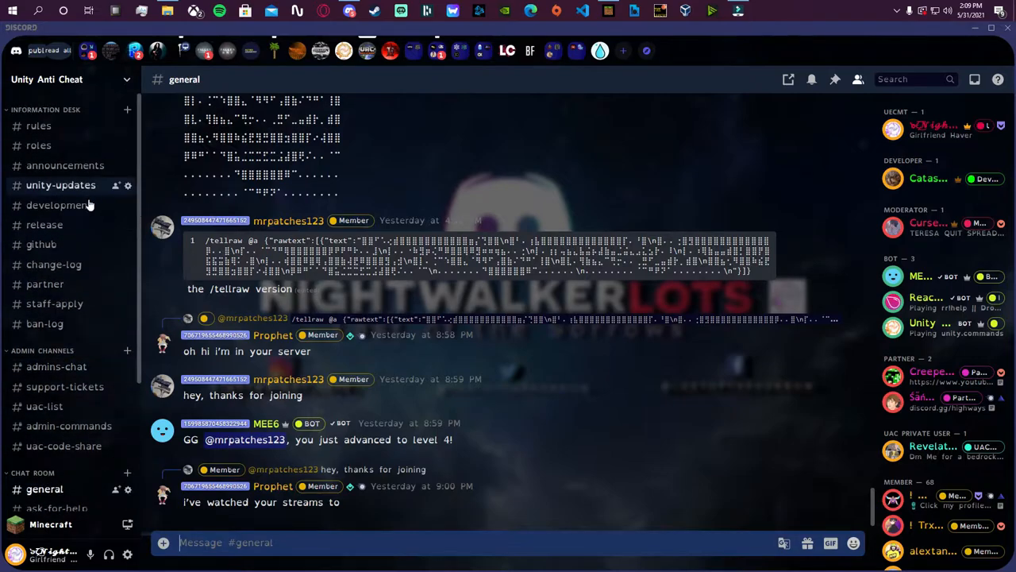
# View #change-log, then #github with its UAC-Public 2.2-alpha commit notifications
pyautogui.click(53, 264)
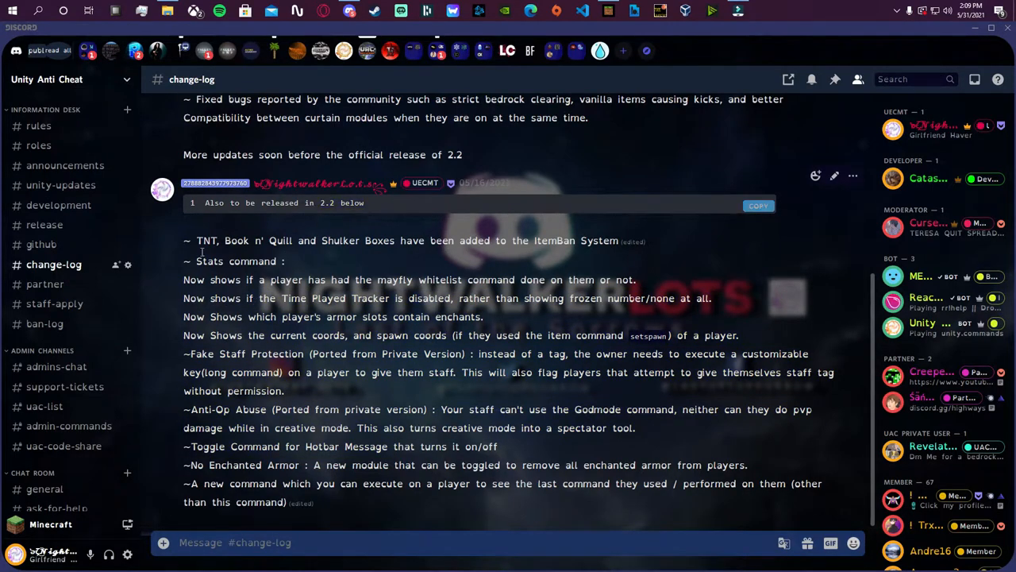
pyautogui.click(41, 244)
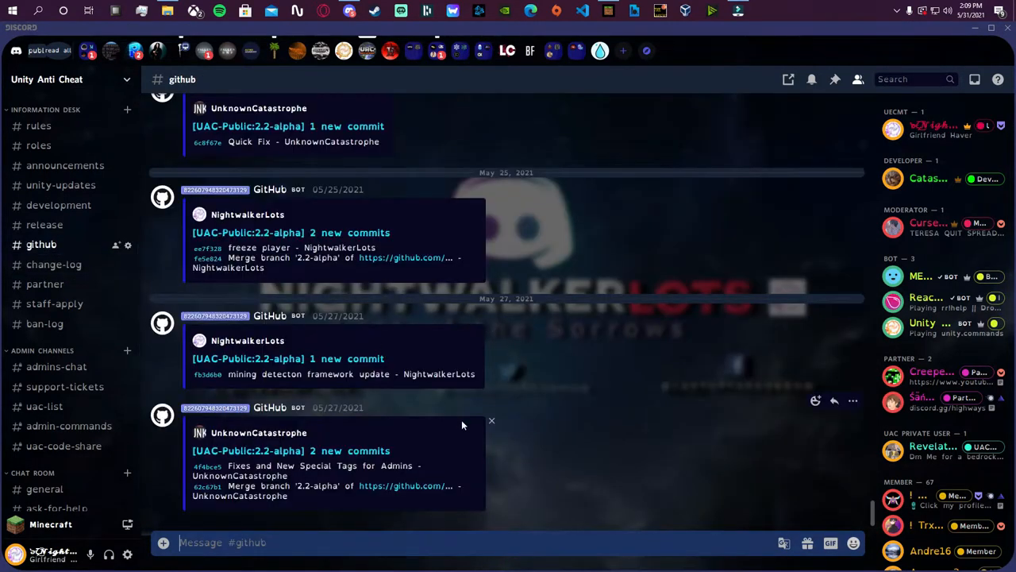
pyautogui.moveTo(341, 450)
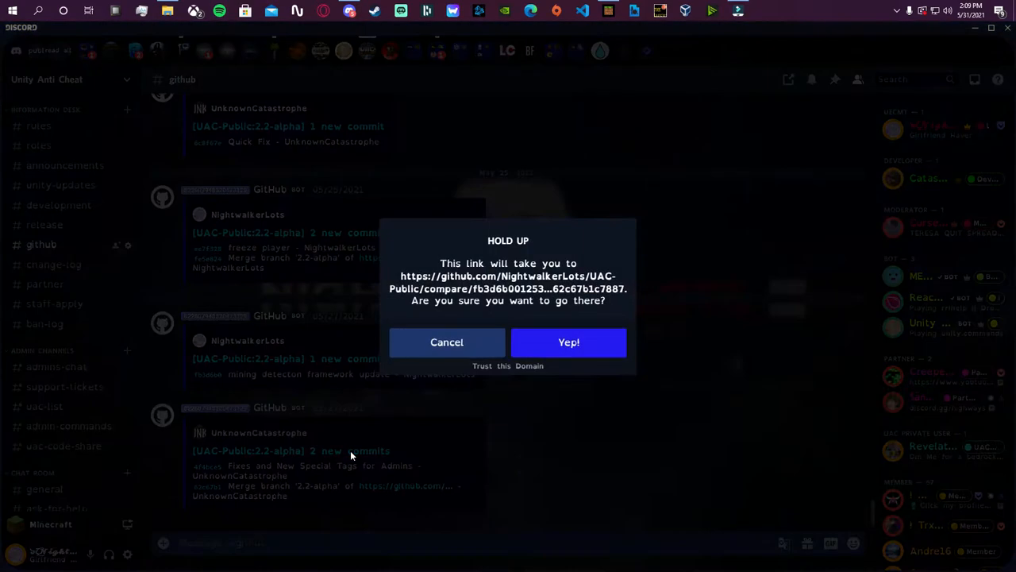
# Confirm Yep! to view the GitHub UAC-Public comparison of 2 commits across 23 changed files
pyautogui.click(446, 342)
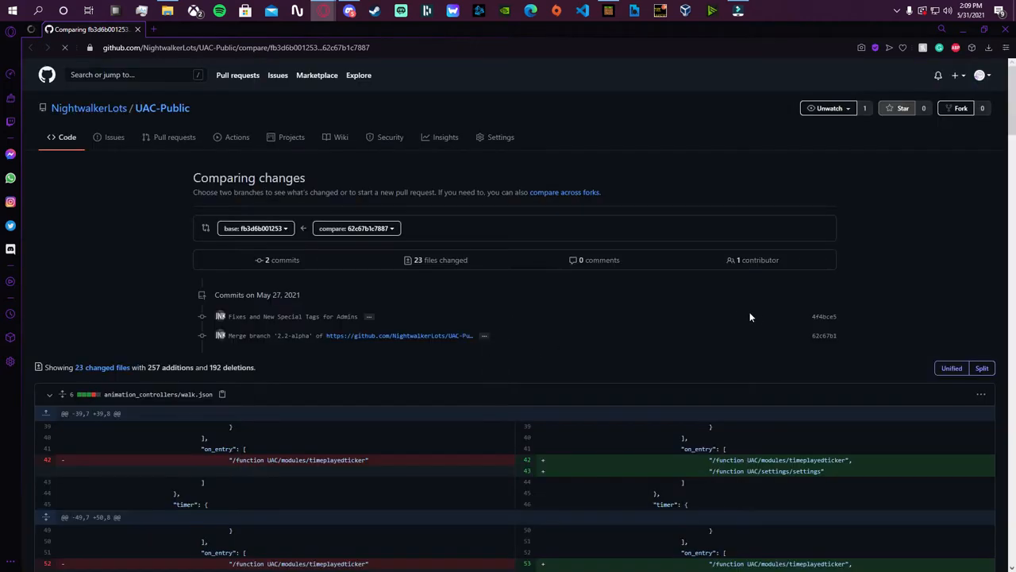
pyautogui.scroll(-3)
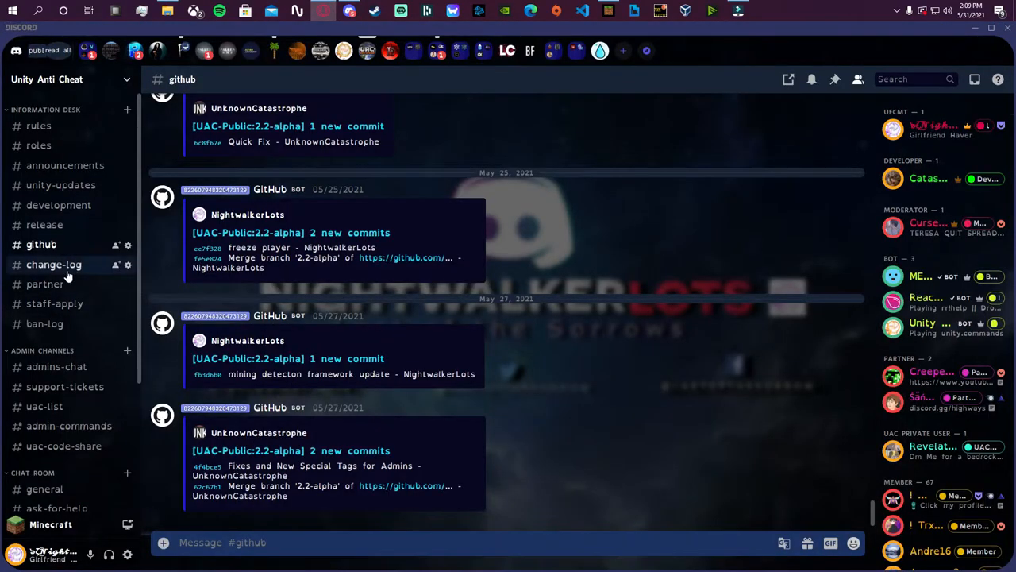
pyautogui.moveTo(44, 225)
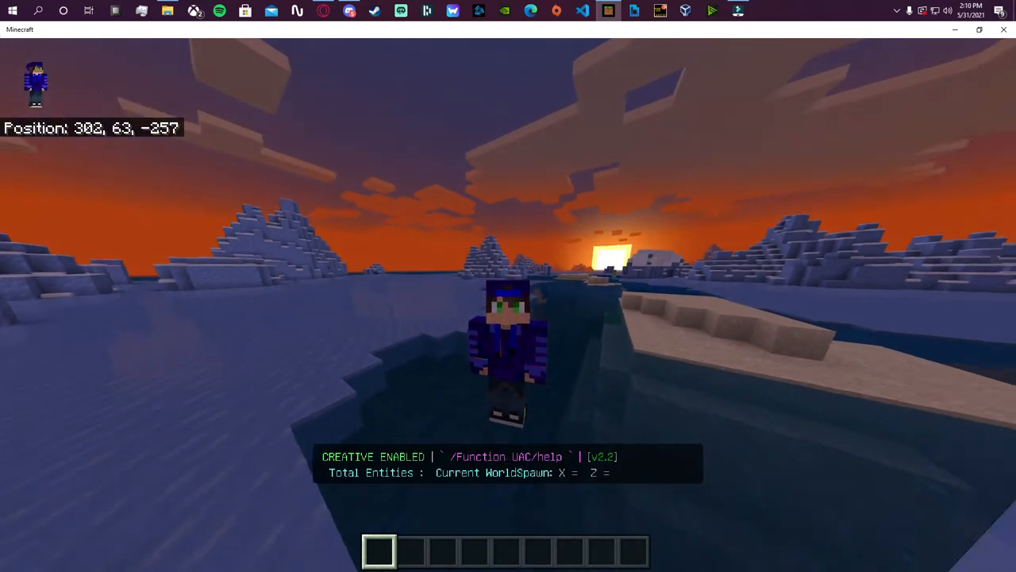
pyautogui.moveTo(508, 286)
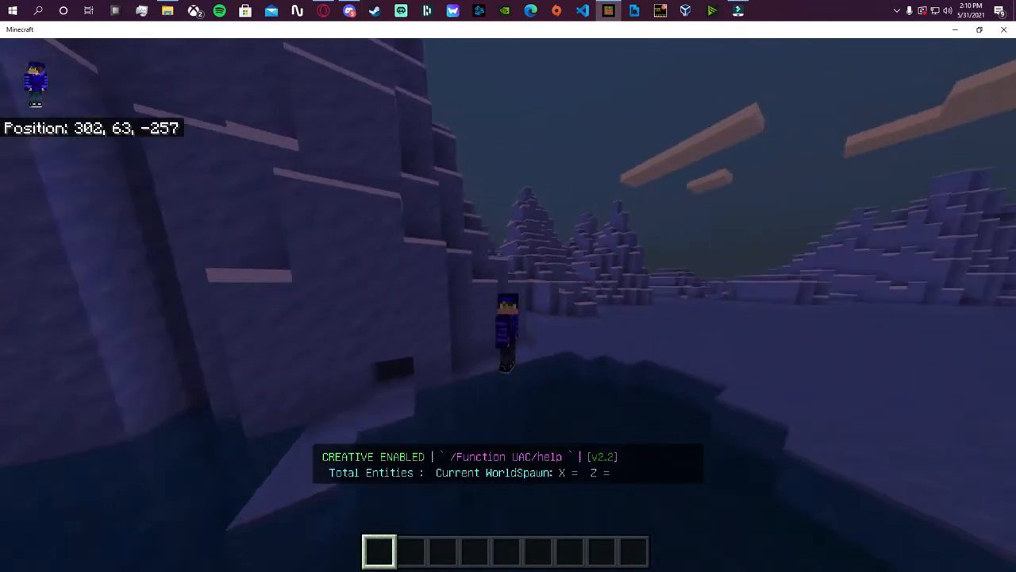
pyautogui.moveTo(508, 286)
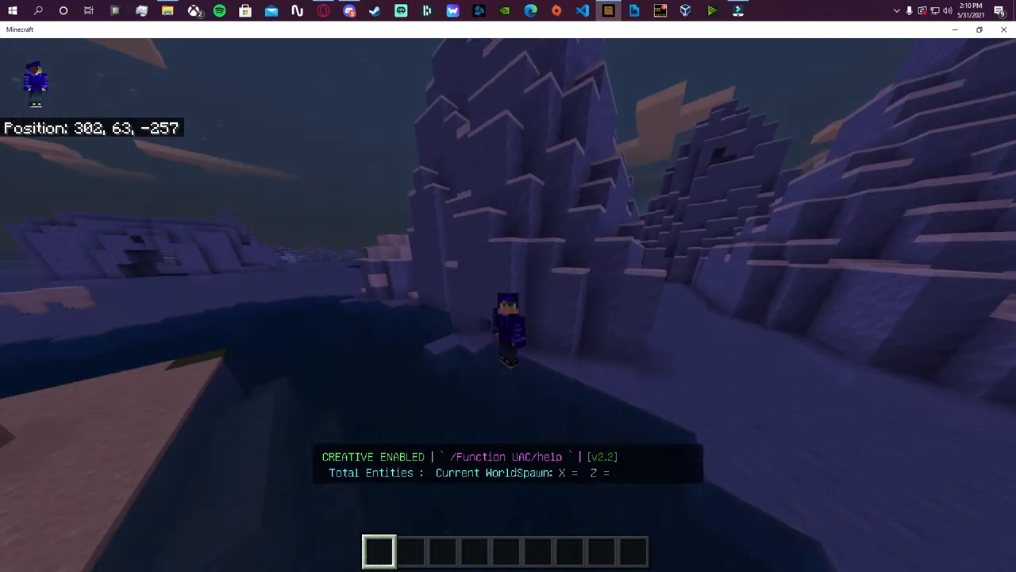